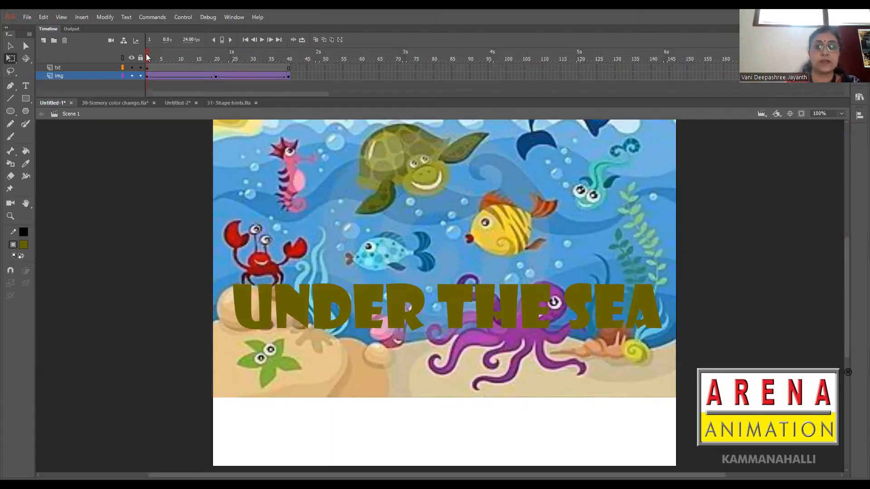
mouse_move(180, 85)
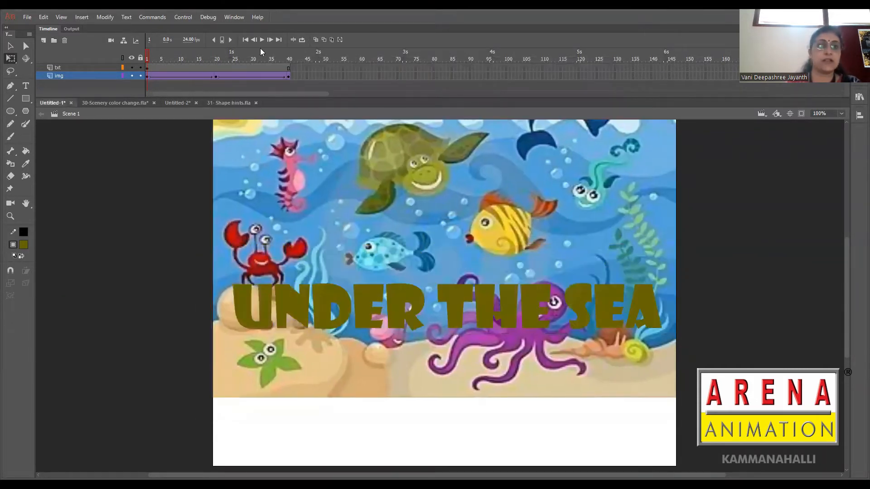
Step: Turn the UNDER THE SEA title text layer into a mask over the sea picture
left_click(58, 67)
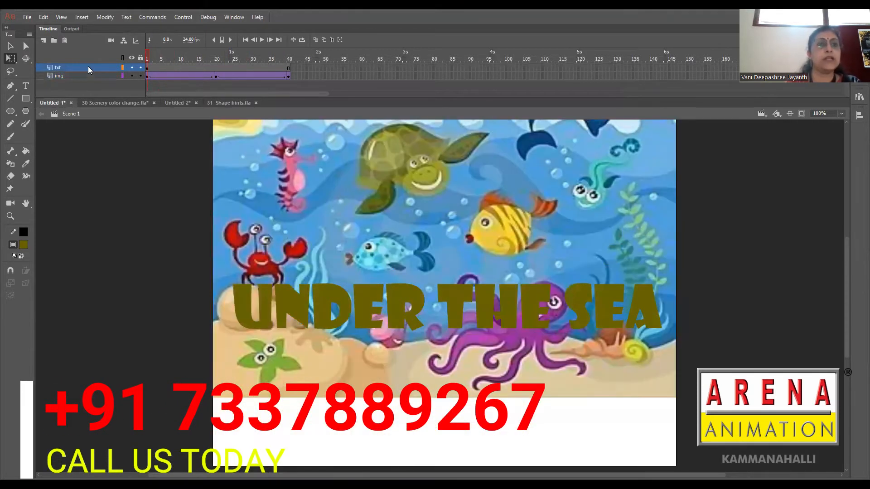
right_click(57, 67)
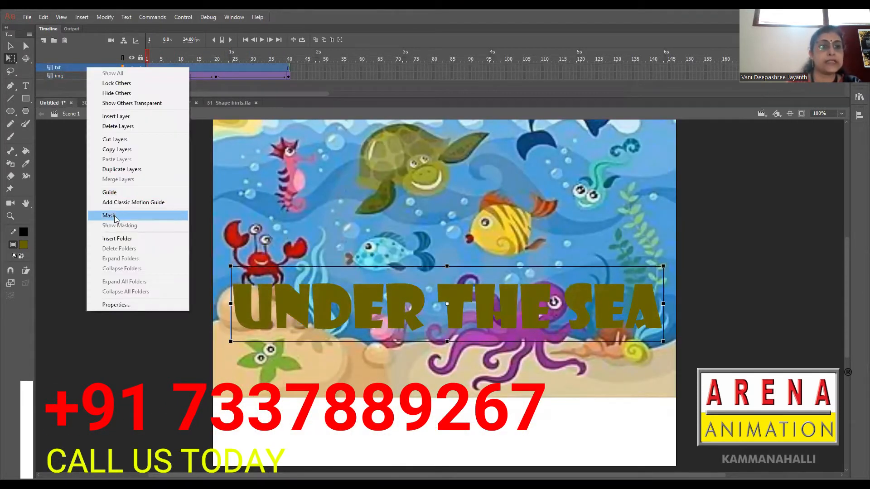
left_click(109, 215)
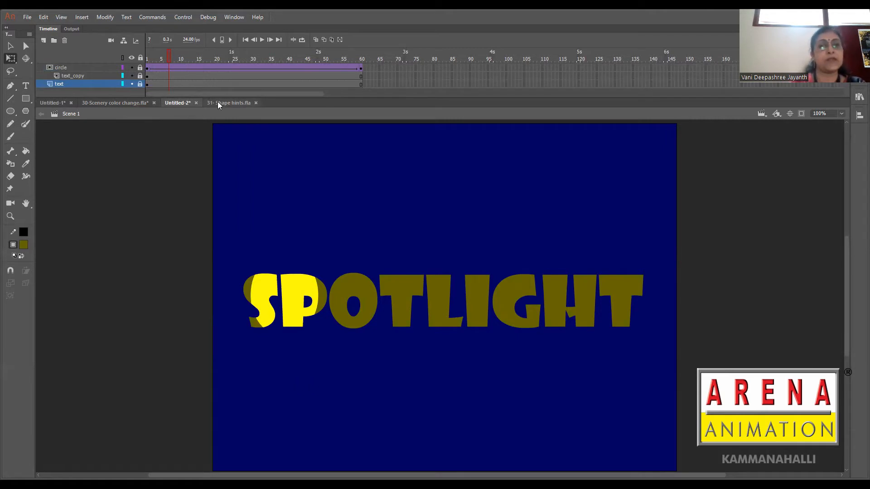
Step: Return to the UNDER THE SEA document and make its stage background black
left_click(52, 103)
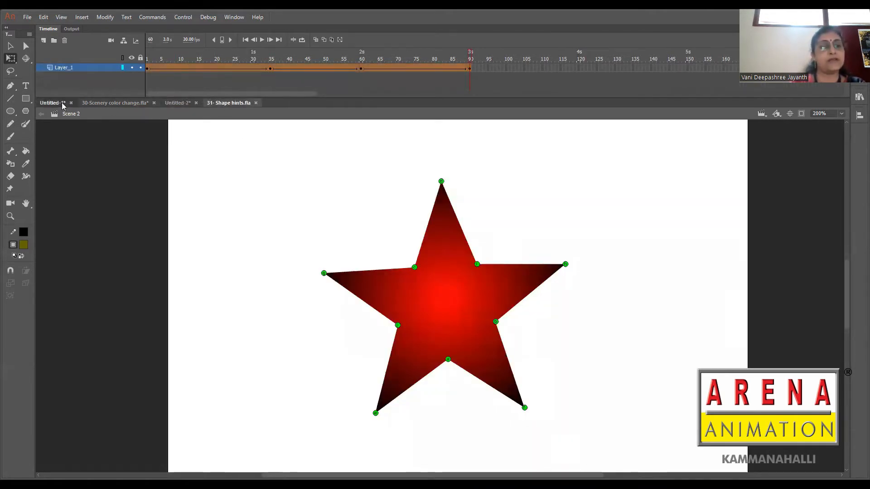
left_click(50, 103)
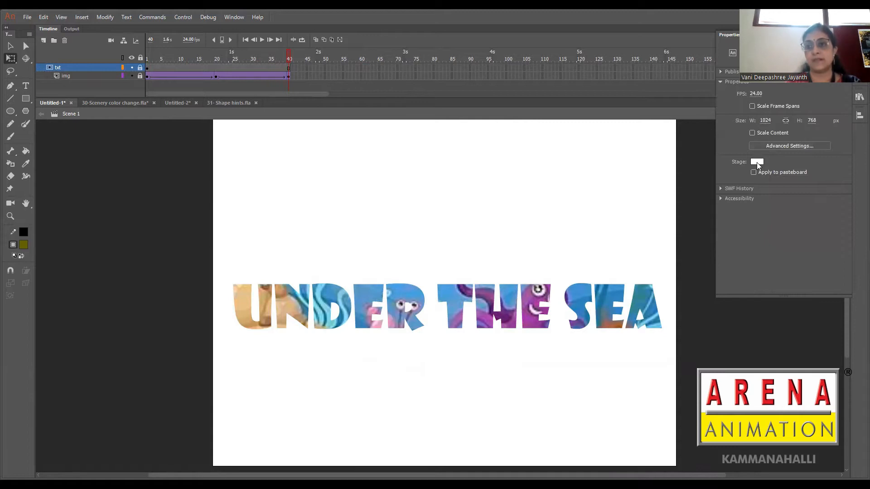
left_click(758, 161)
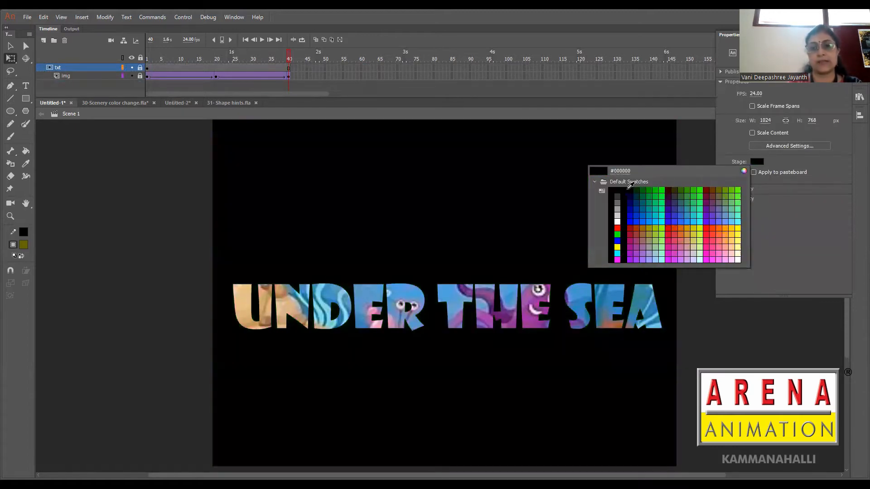
left_click(628, 191)
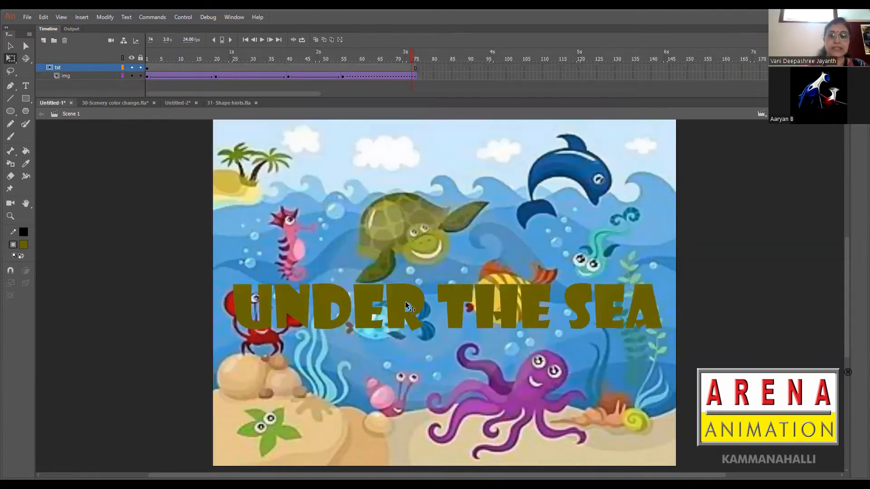
Step: Save the UNDER THE SEA file as '31-Masking with image' in the batch folder
left_click(408, 307)
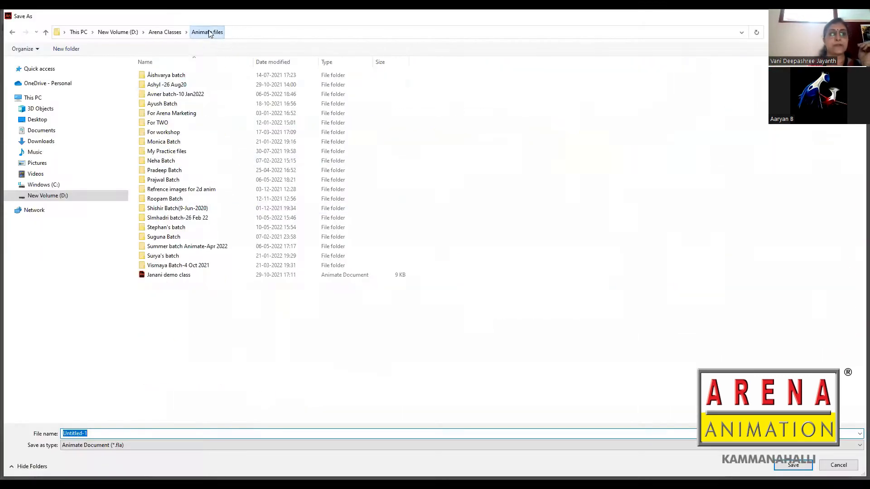
double_click(177, 217)
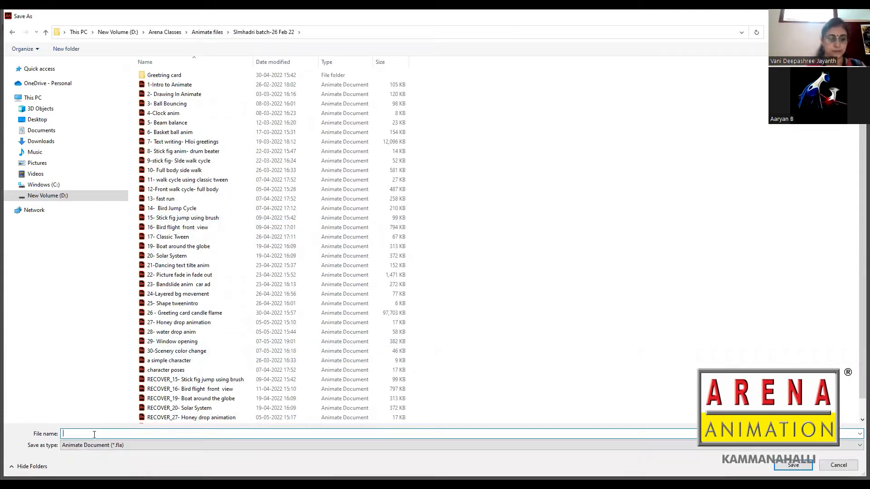
type("31-Masking")
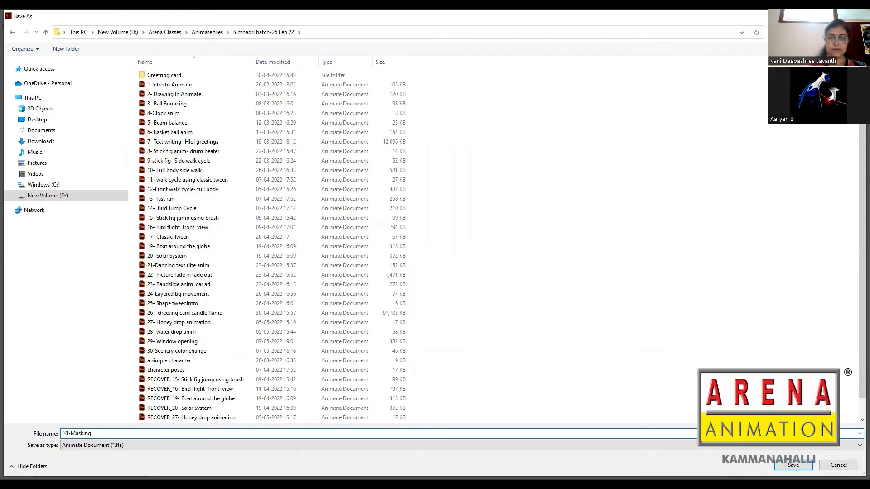
type("with image")
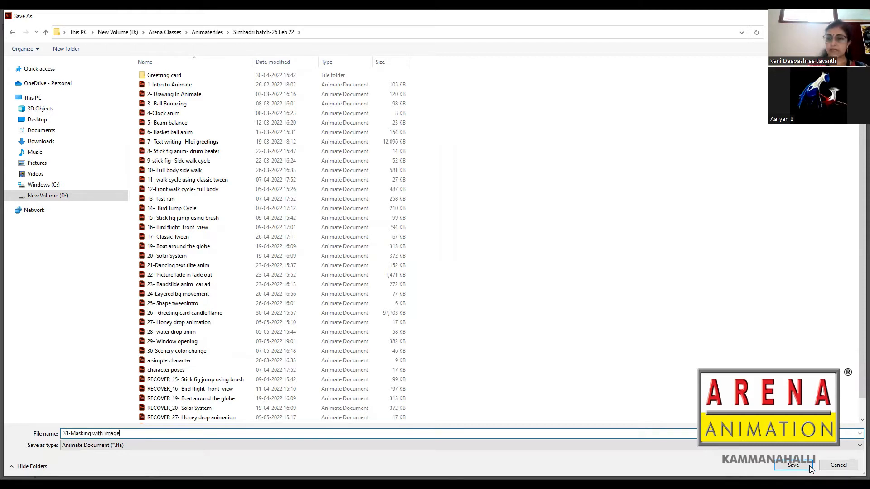
left_click(793, 465)
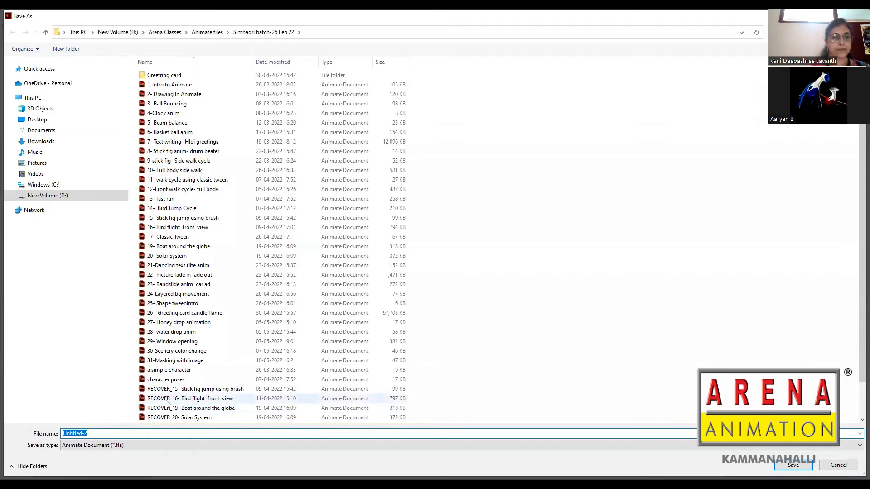
Step: Name the SPOTLIGHT file '32- Spotlight masking'
type("32- Spotlight masking")
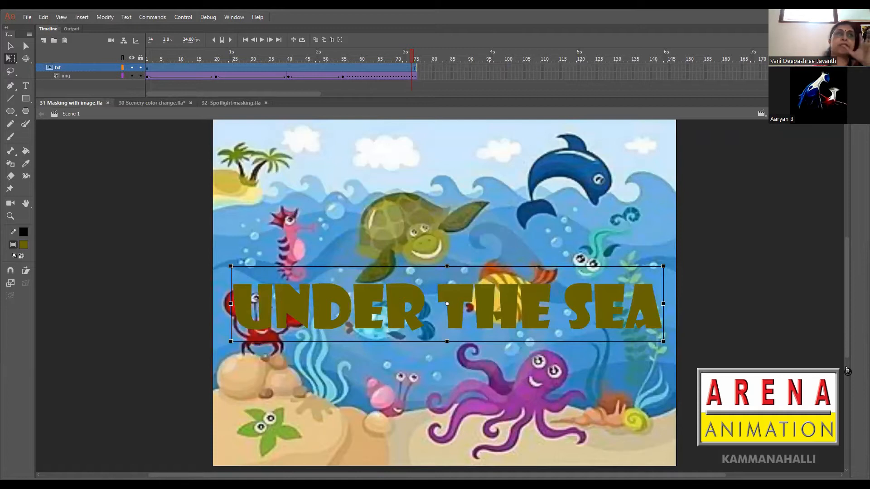
mouse_move(681, 455)
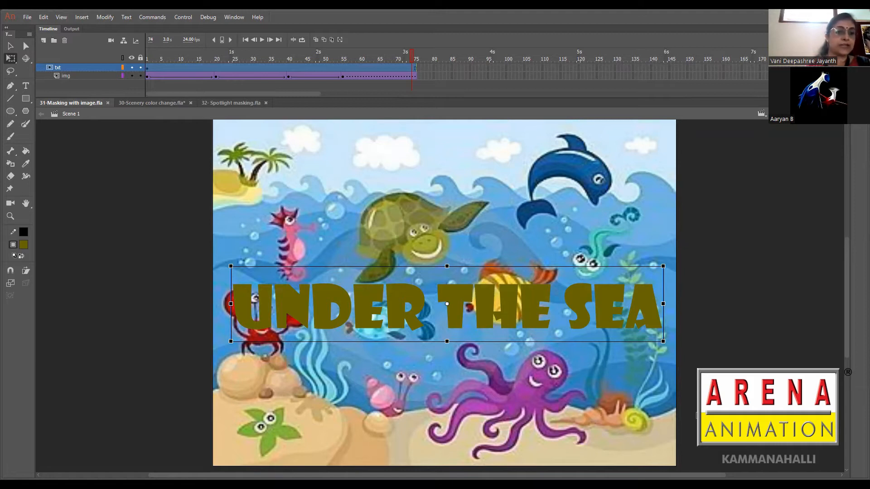
mouse_move(338, 116)
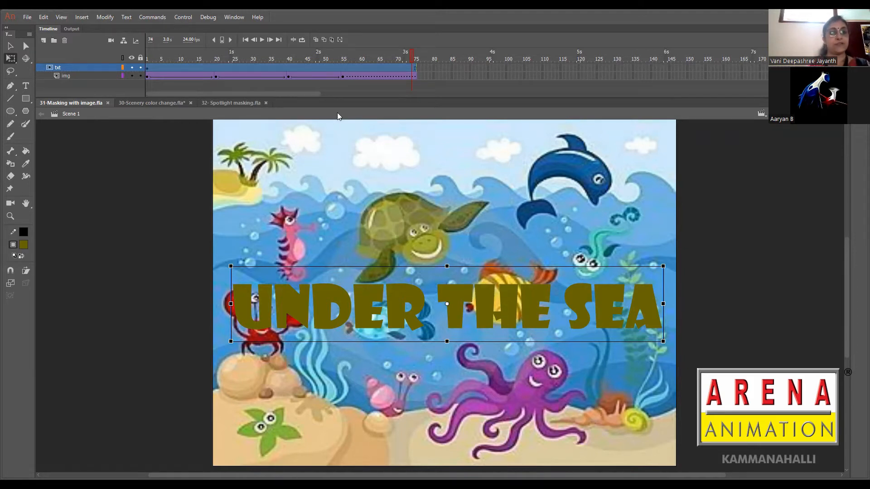
Step: Start a new document to reach the Web 1024×768 preset choices
left_click(151, 103)
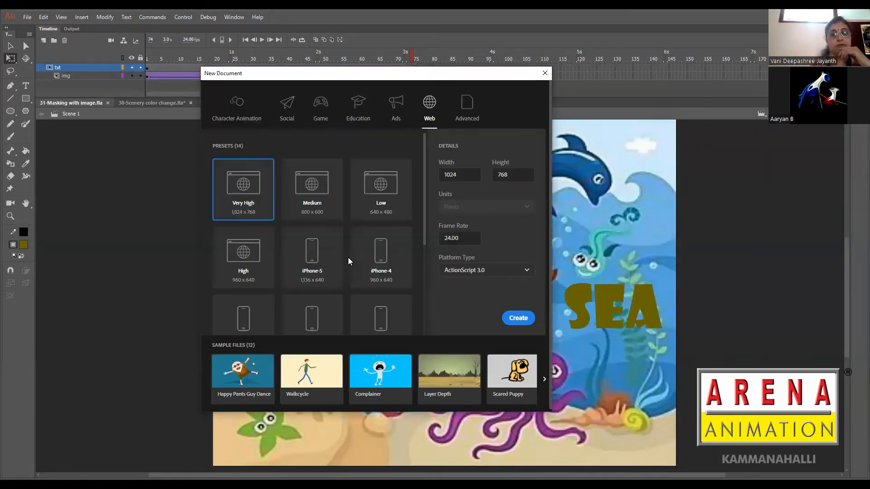
Step: Create the 1024×768 document and browse the reference and batch folders for an image to import
left_click(27, 16)
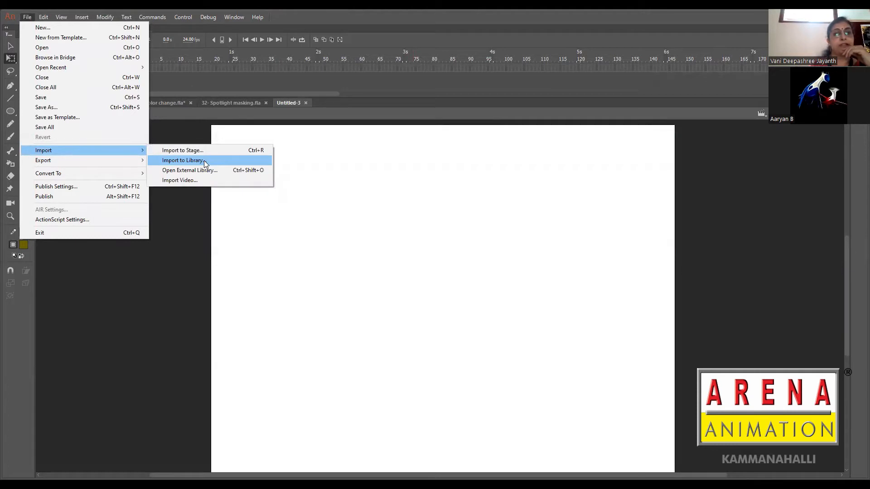
left_click(182, 161)
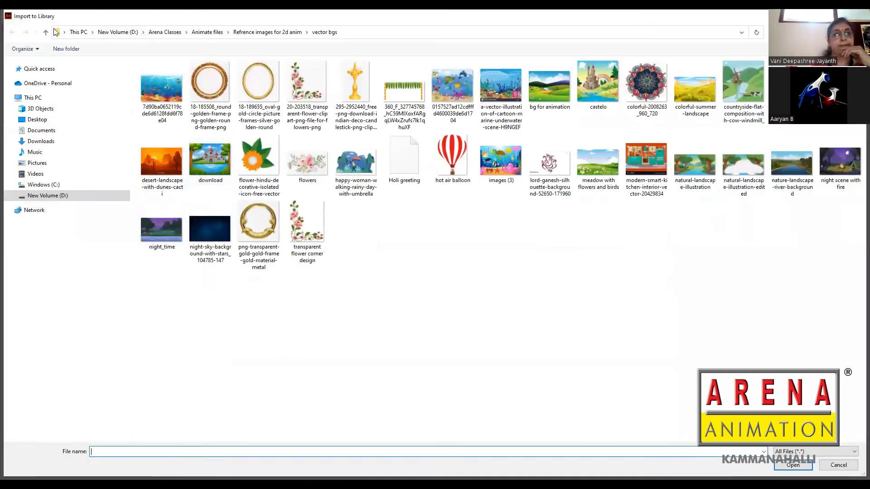
left_click(45, 32)
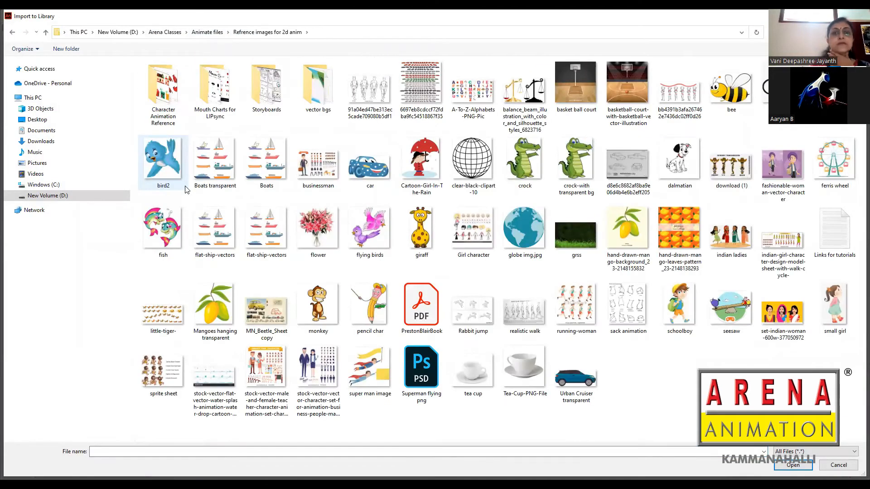
left_click(318, 86)
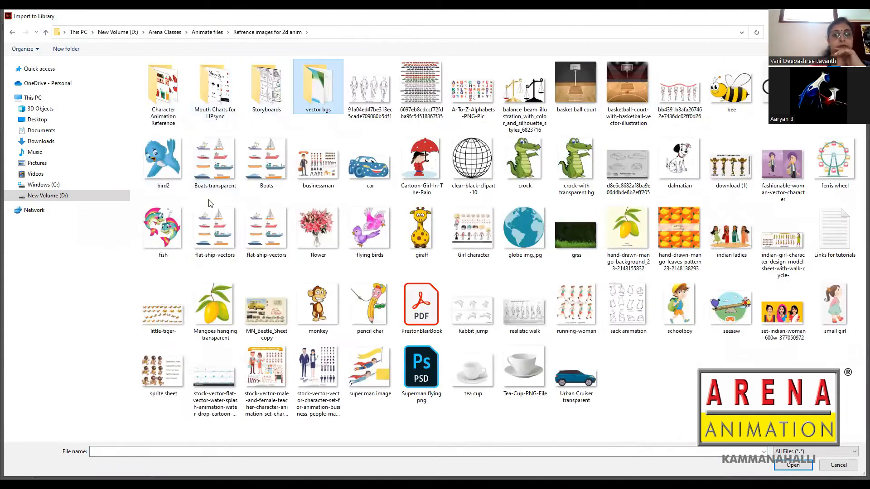
mouse_move(783, 233)
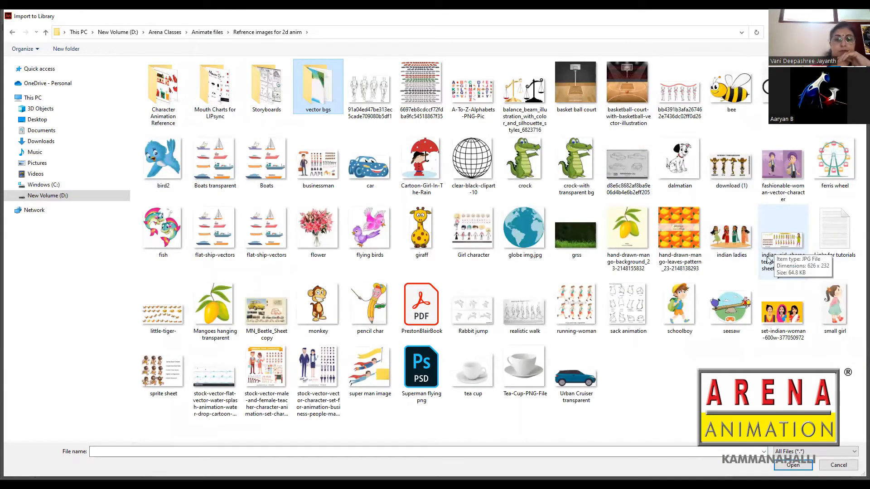
left_click(207, 31)
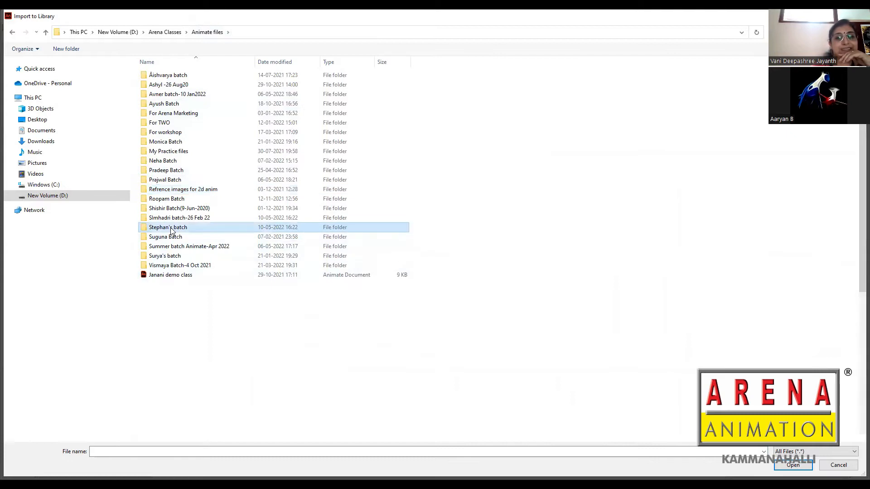
double_click(168, 227)
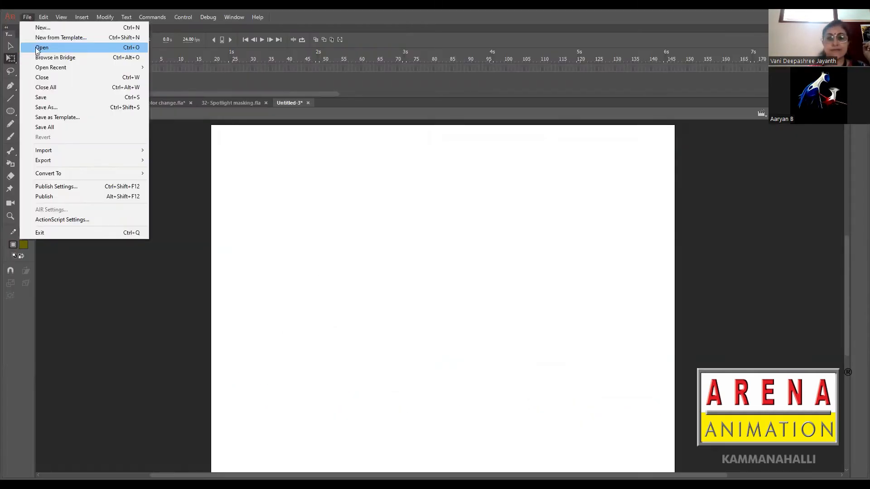
Step: Open the '34- Globe turn masking' file and close its Discovery Channel globe preview
left_click(41, 47)
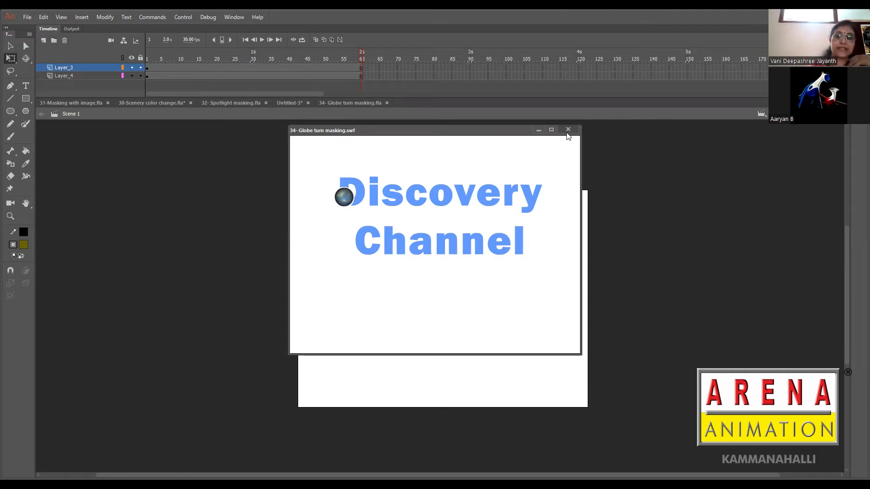
mouse_move(568, 136)
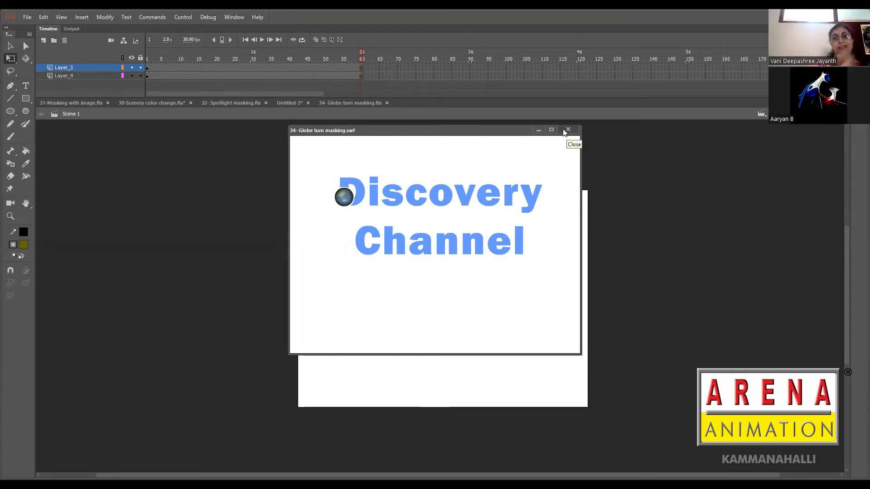
left_click(568, 130)
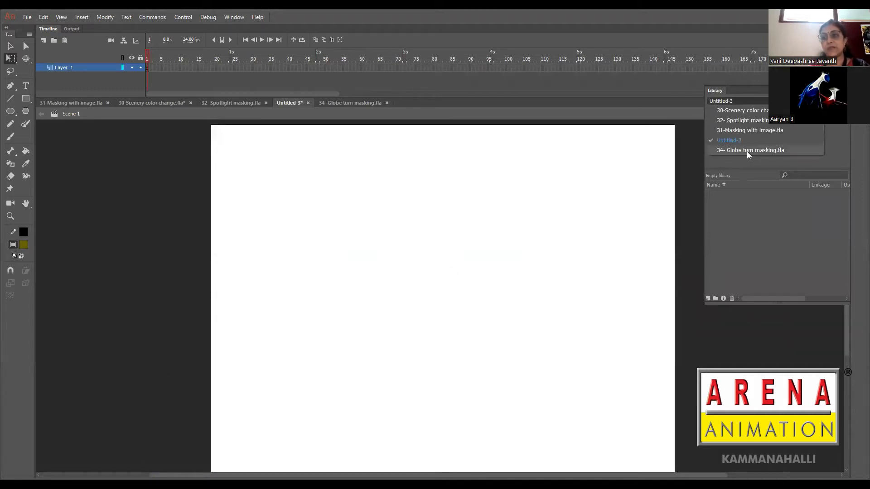
Step: Load the Globe turn masking library and place its world map image on the stage
left_click(750, 150)
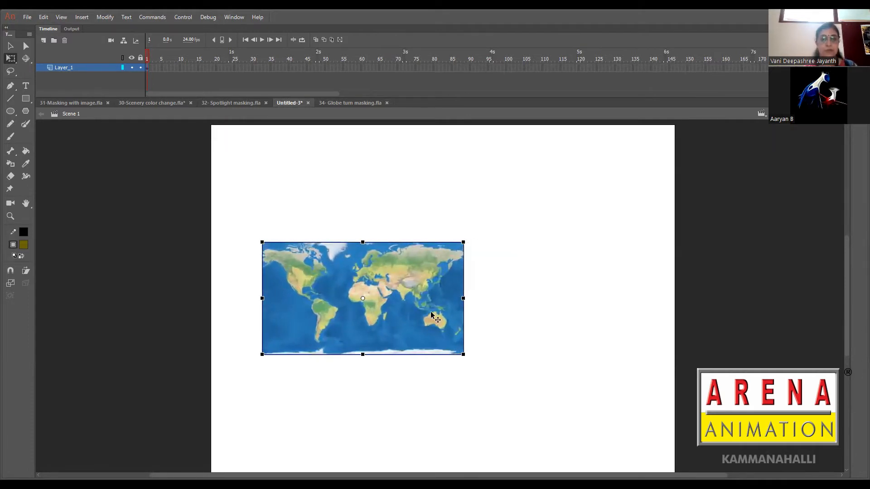
left_click_drag(431, 316, 424, 293)
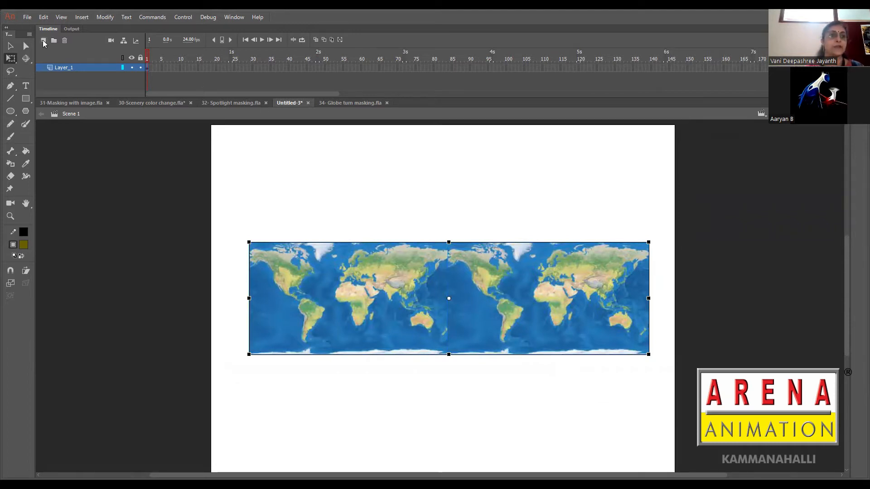
Step: Draw a circle on a new layer and size it to the map strip's full height
left_click(44, 40)
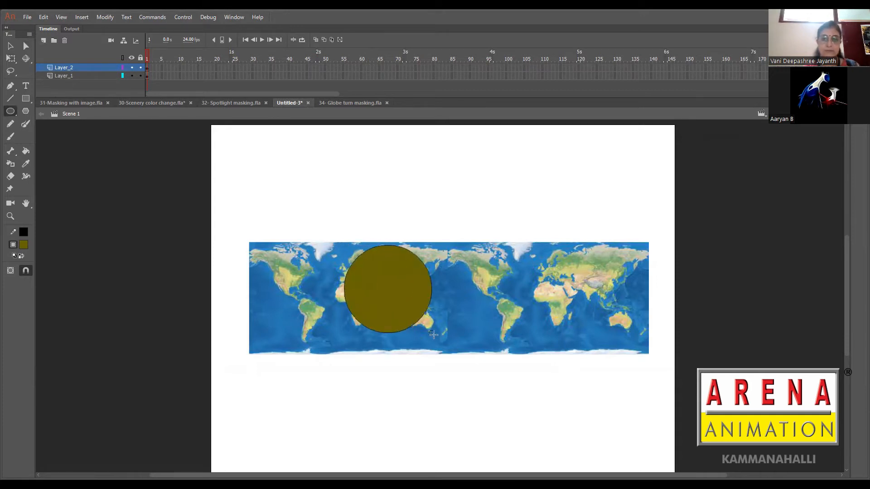
left_click_drag(389, 288, 399, 300)
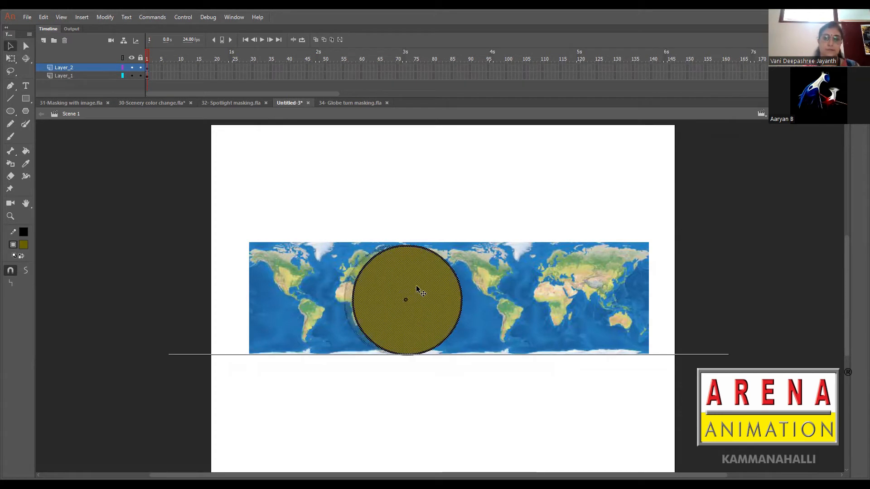
left_click_drag(419, 291, 402, 292)
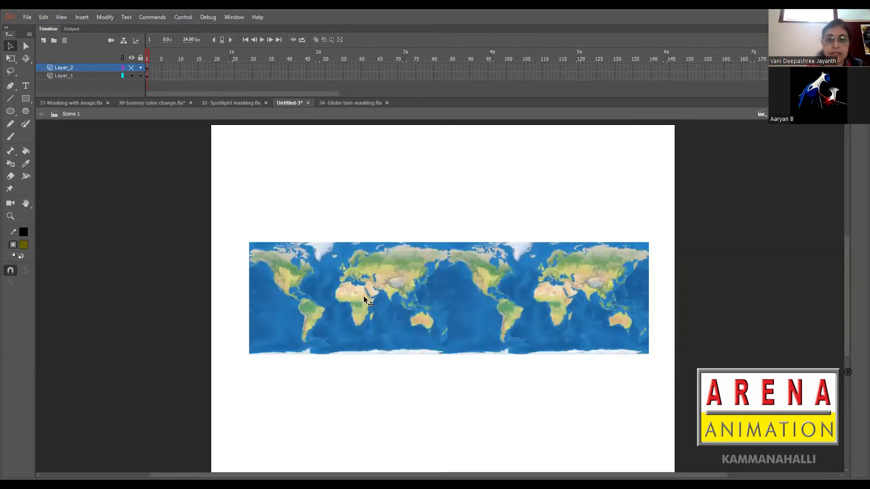
left_click_drag(343, 249, 450, 349)
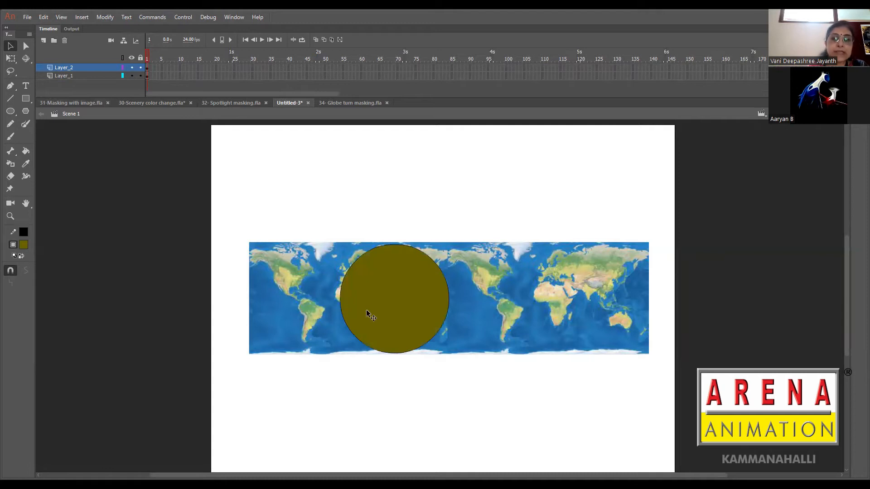
mouse_move(341, 301)
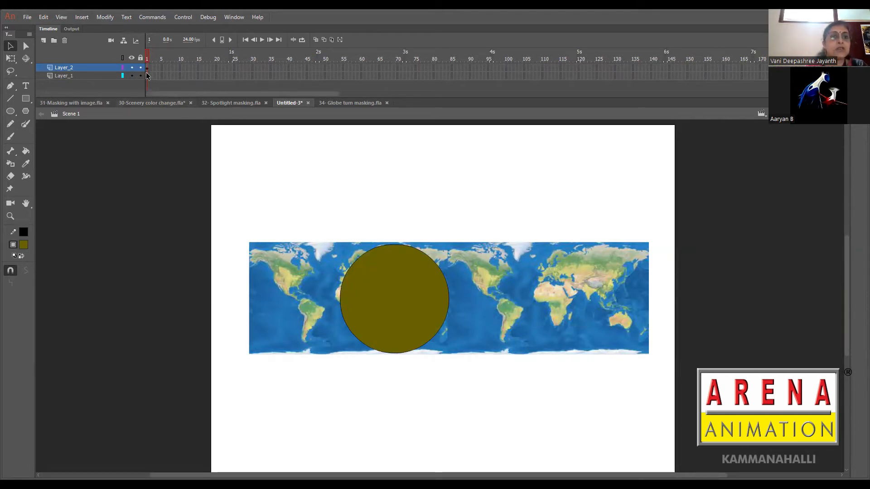
Step: Name the map layer 'globe_img' and the circle layer 'globe'
double_click(64, 75)
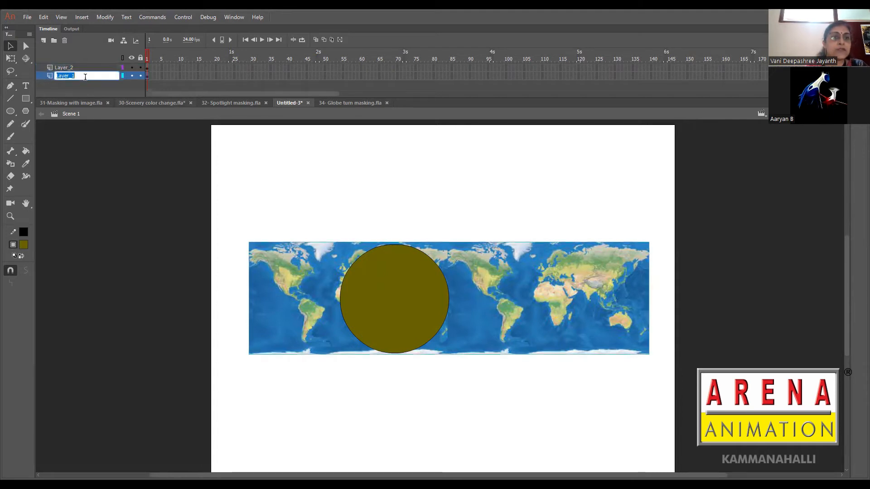
type("G")
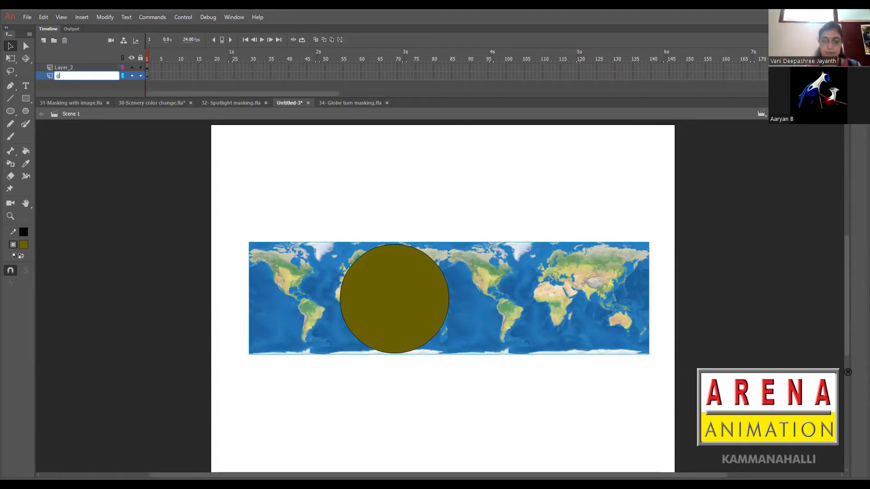
type("lobe img")
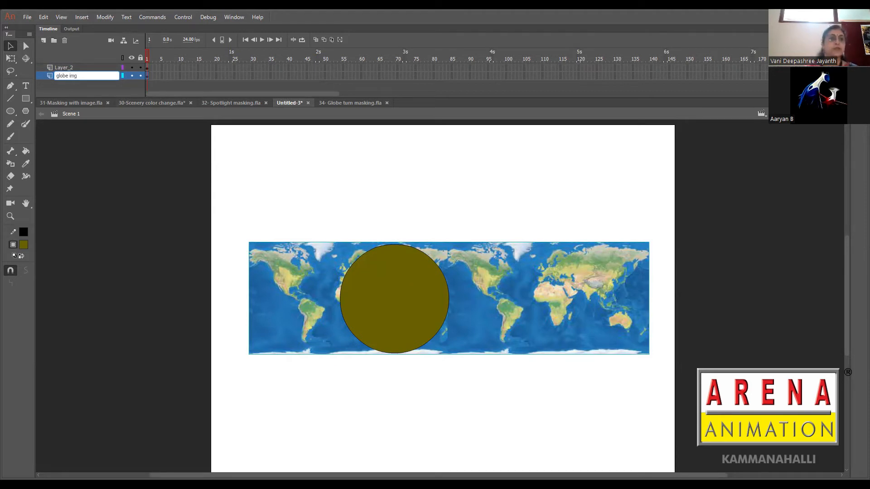
double_click(64, 67)
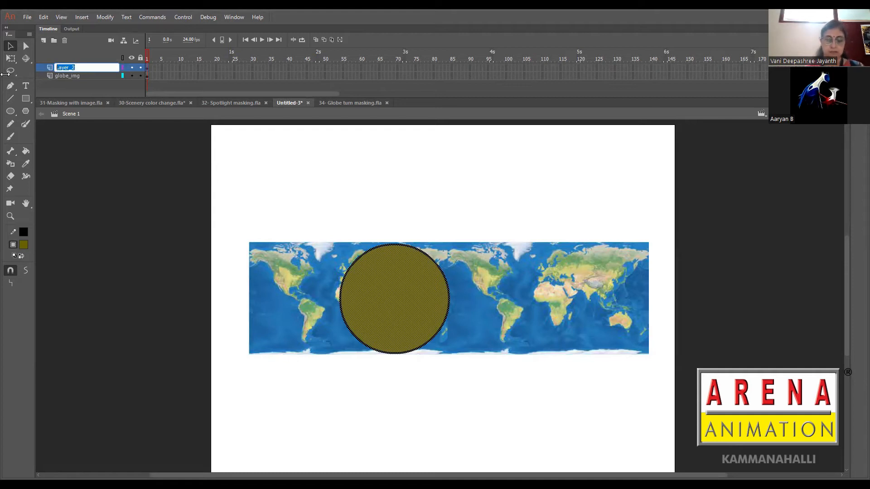
type("globe")
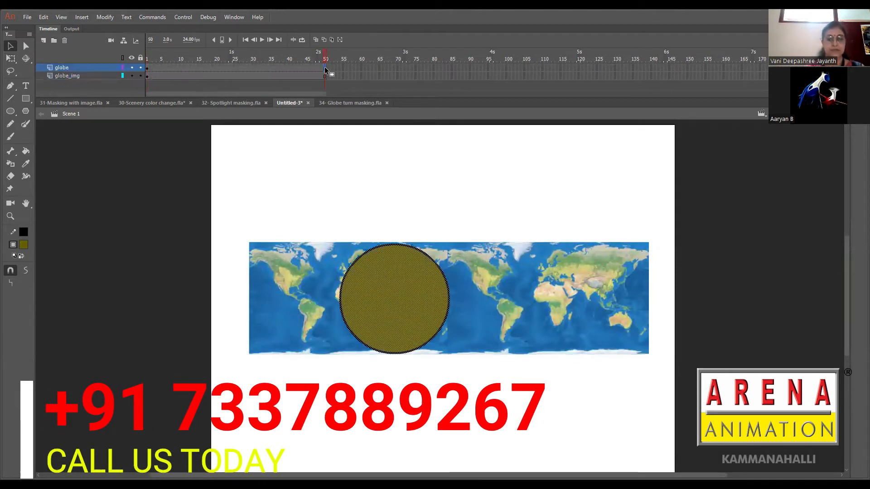
Step: Extend both layers to frame 50 and classic-tween the map strip, converting it to a symbol
left_click(67, 75)
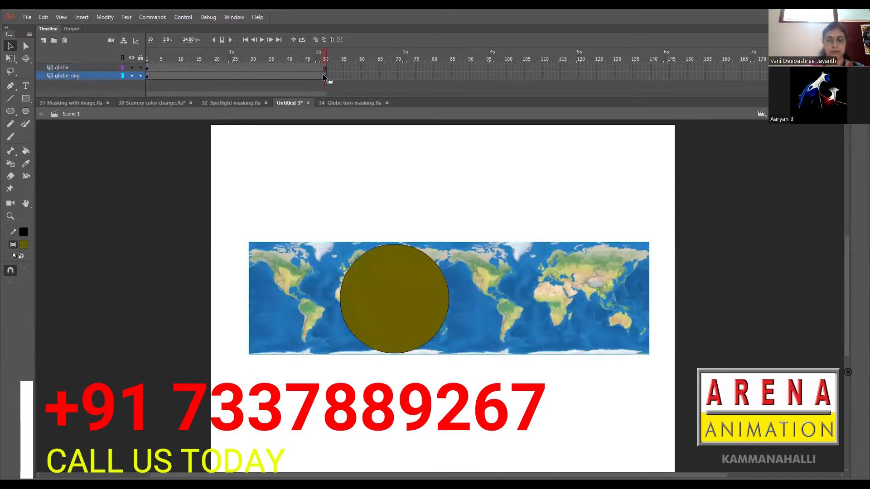
left_click(67, 76)
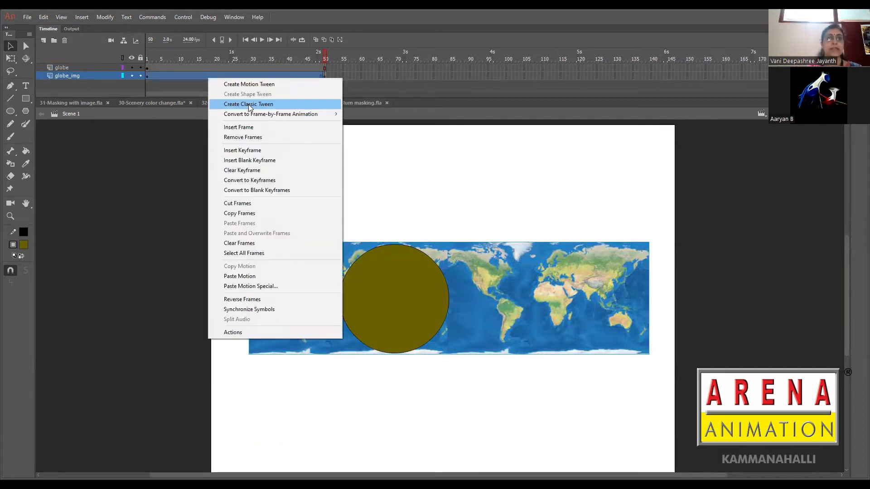
left_click(248, 104)
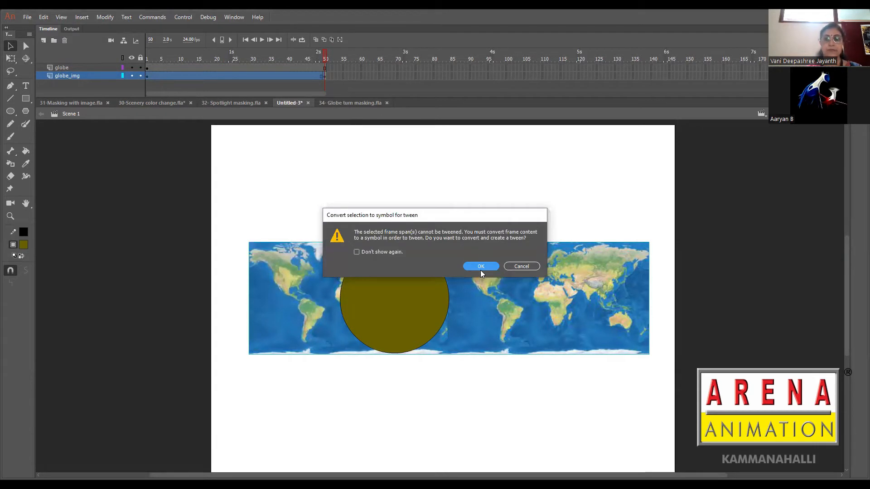
left_click(480, 266)
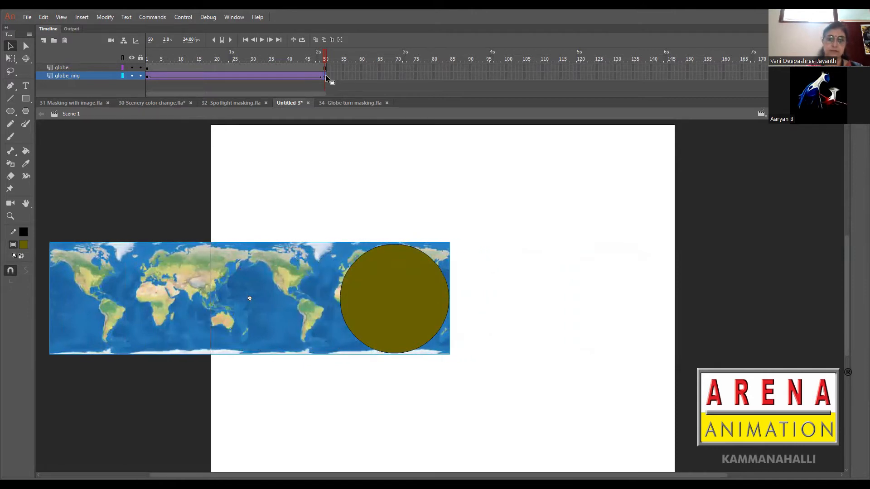
mouse_move(338, 294)
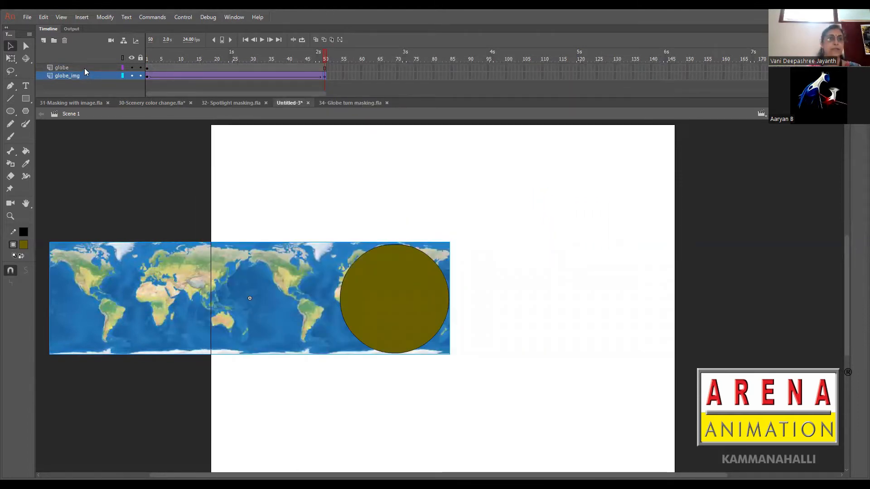
Step: Make the circle layer a Mask over the world map so a round globe shows through
right_click(62, 67)
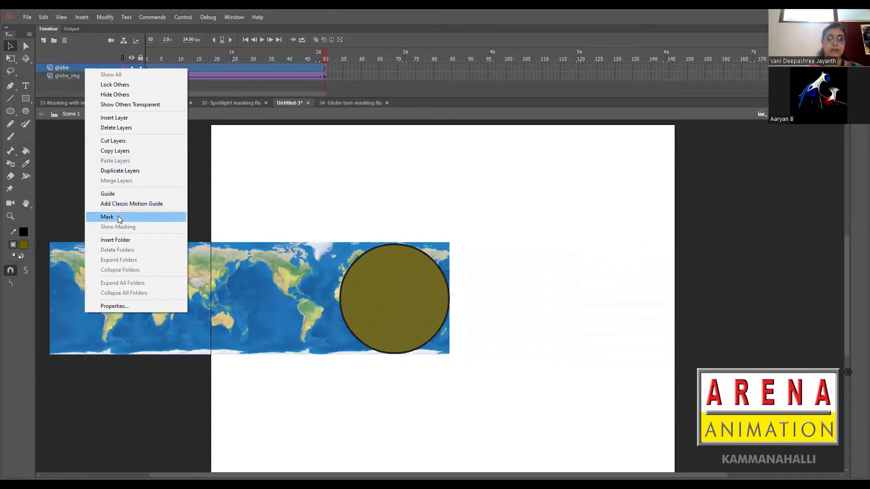
left_click(107, 217)
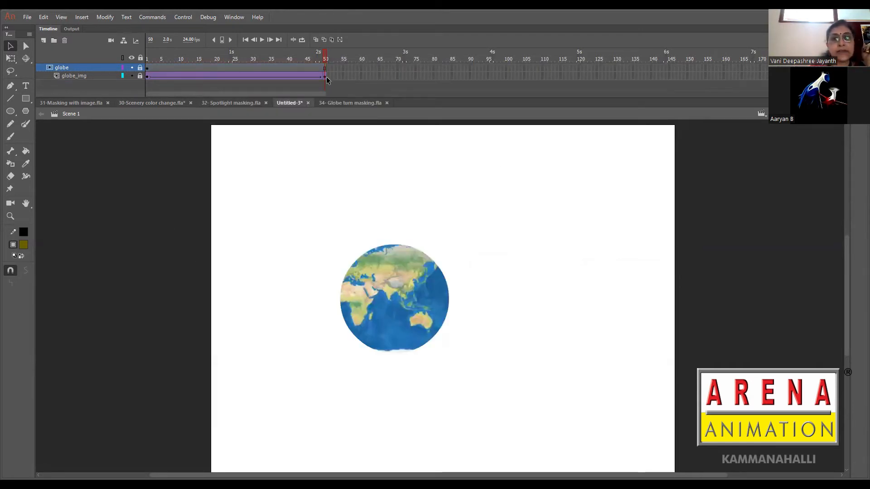
left_click(74, 75)
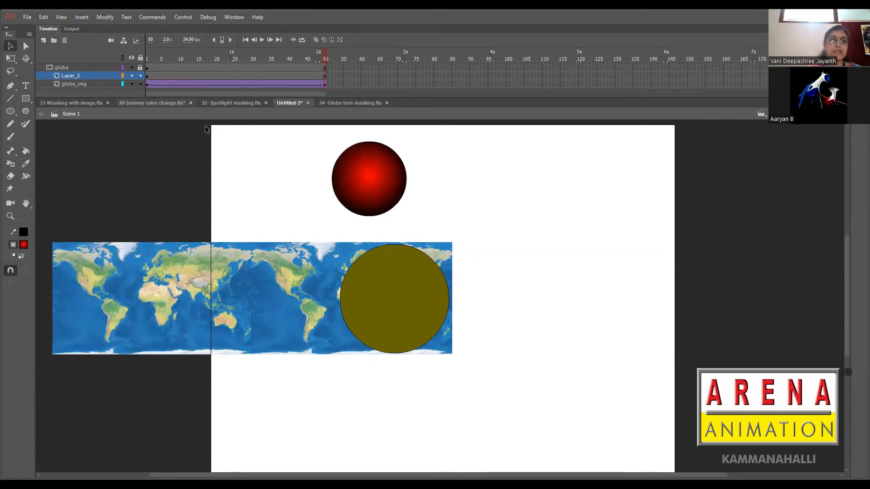
Step: Try a red radial-gradient ball on the new Layer_3 inside the mask, then remove it
left_click(369, 178)
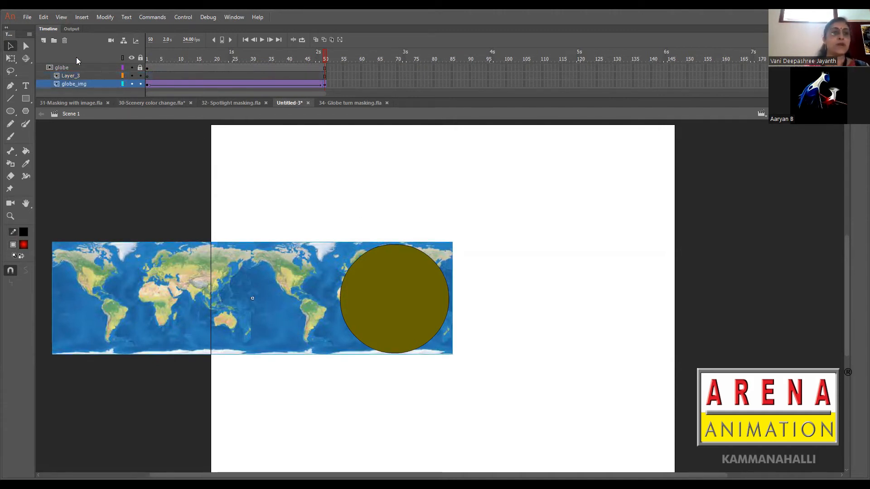
Step: Delete the extra Layer_3 and duplicate the globe mask layer as globe_copy
left_click(62, 67)
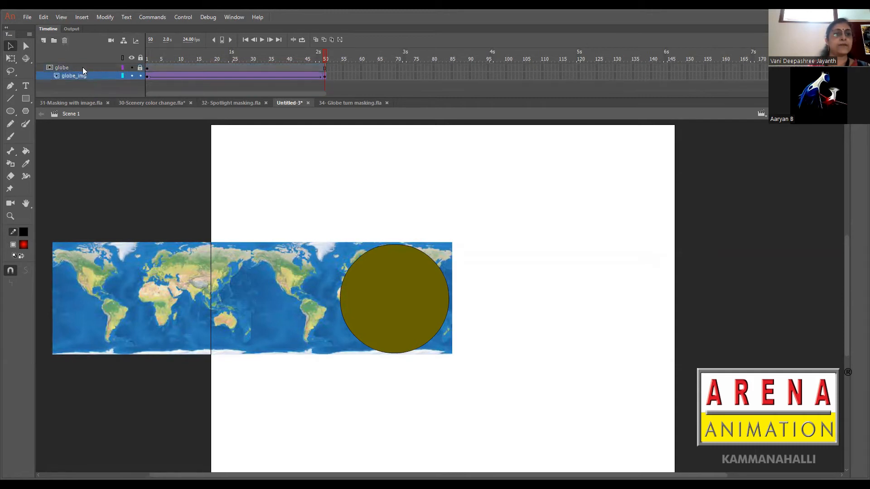
right_click(62, 67)
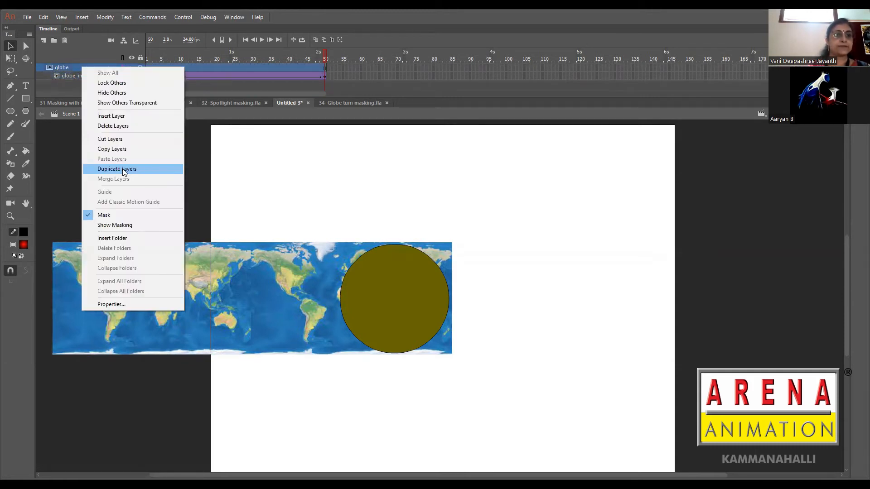
left_click(117, 169)
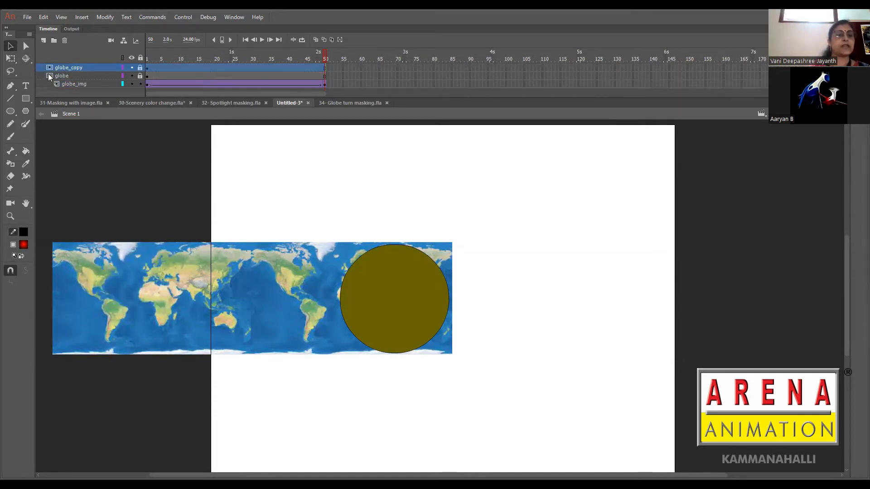
Step: Set the globe layer's Type to Normal in its layer properties
right_click(68, 67)
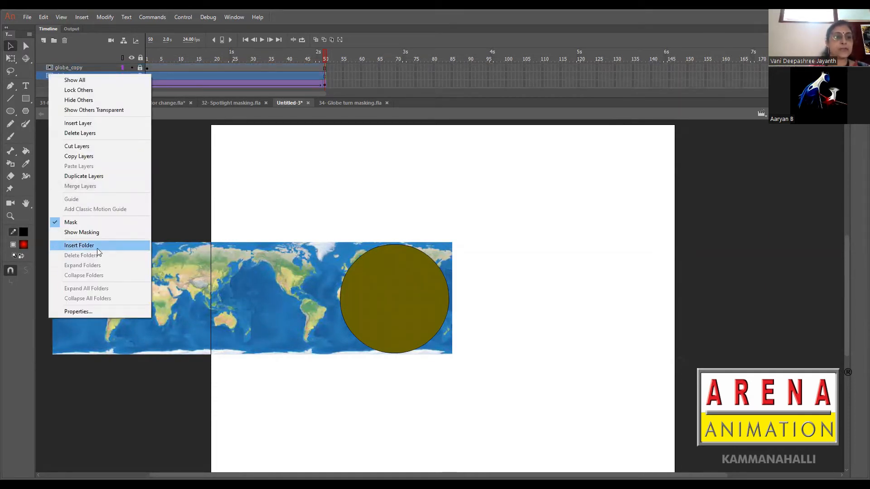
mouse_move(78, 317)
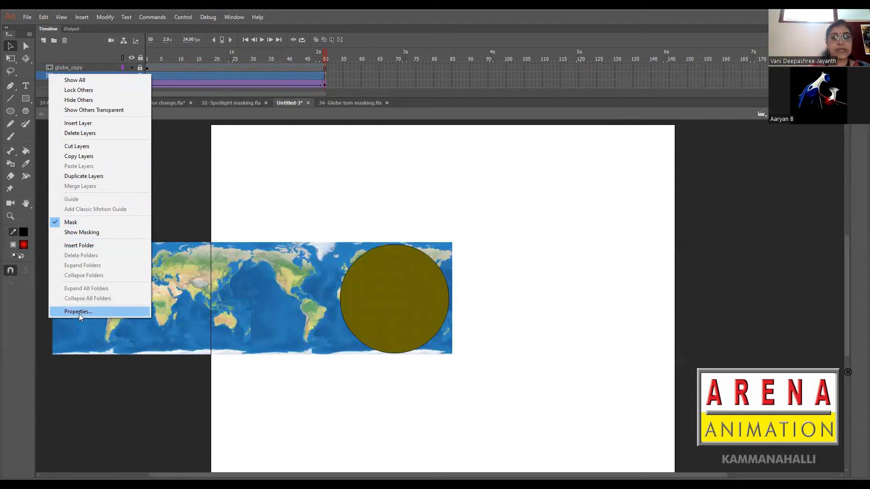
left_click(77, 311)
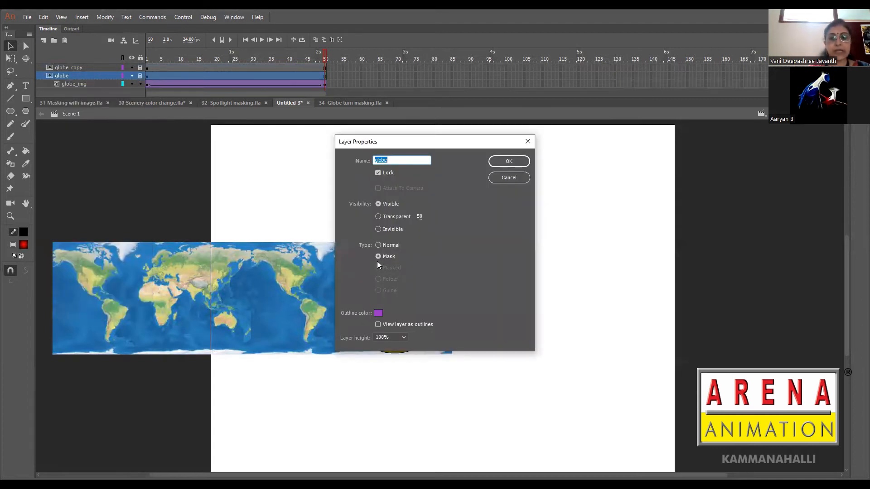
left_click(379, 245)
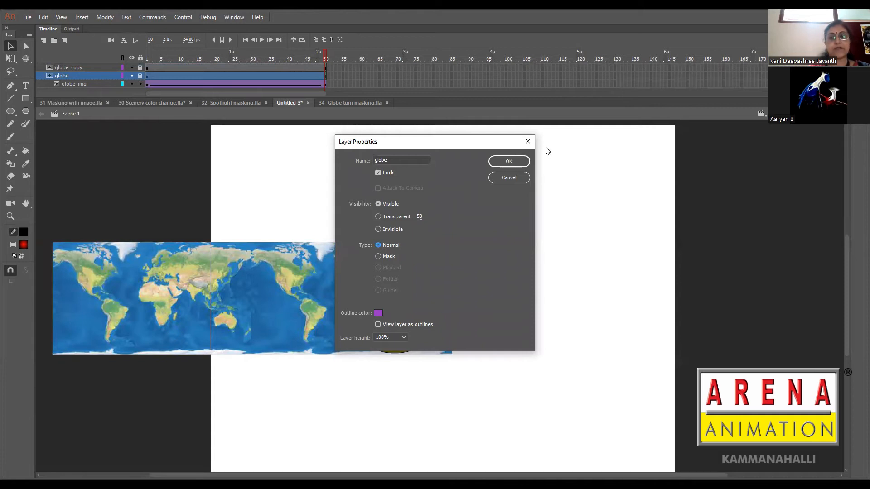
left_click(508, 161)
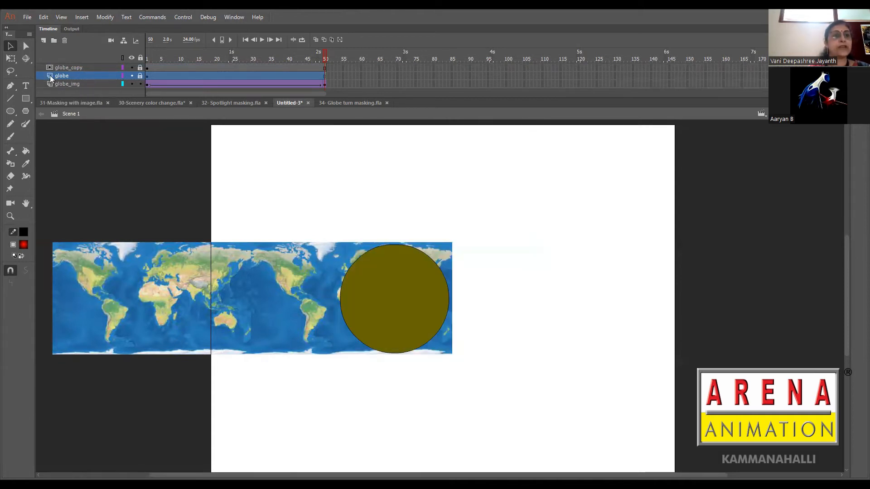
left_click(67, 84)
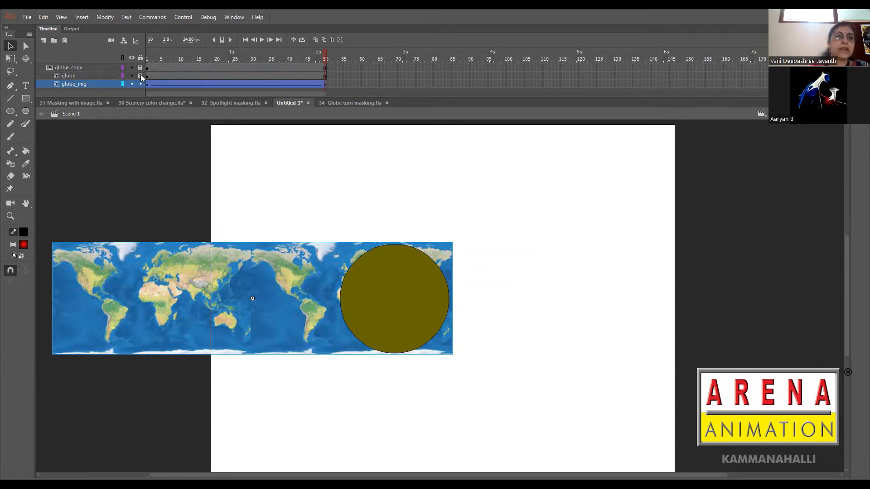
Step: Lock globe_img, select the globe layer and test the movie showing the shaded grey sphere
left_click(141, 67)
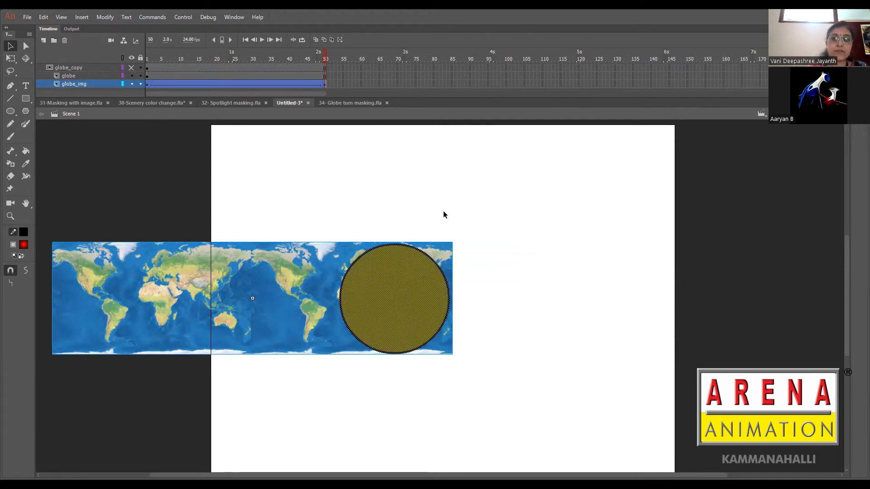
left_click(68, 76)
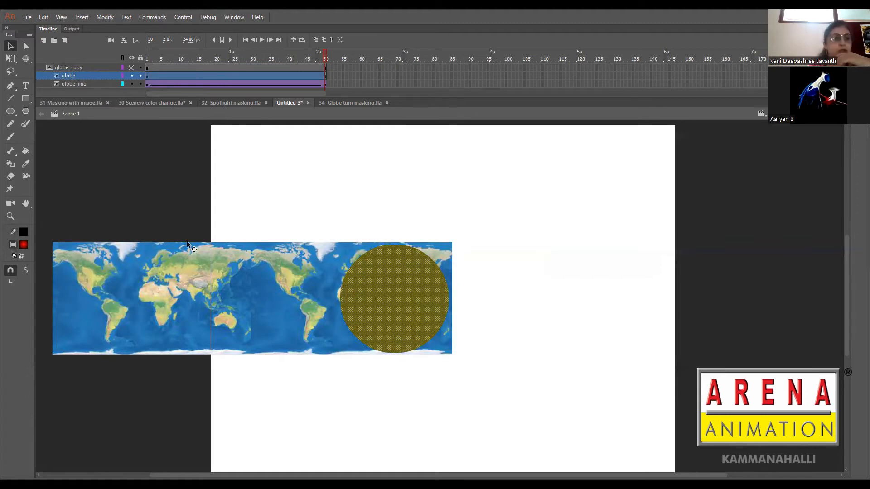
left_click(24, 244)
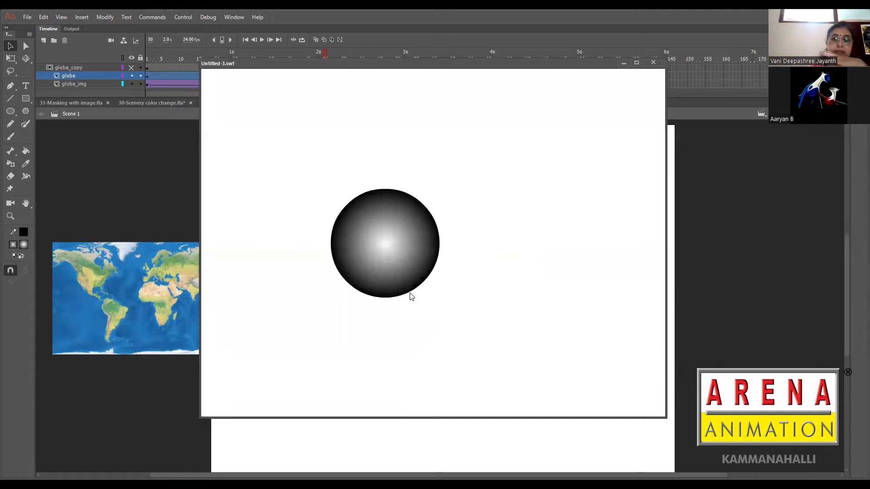
mouse_move(660, 47)
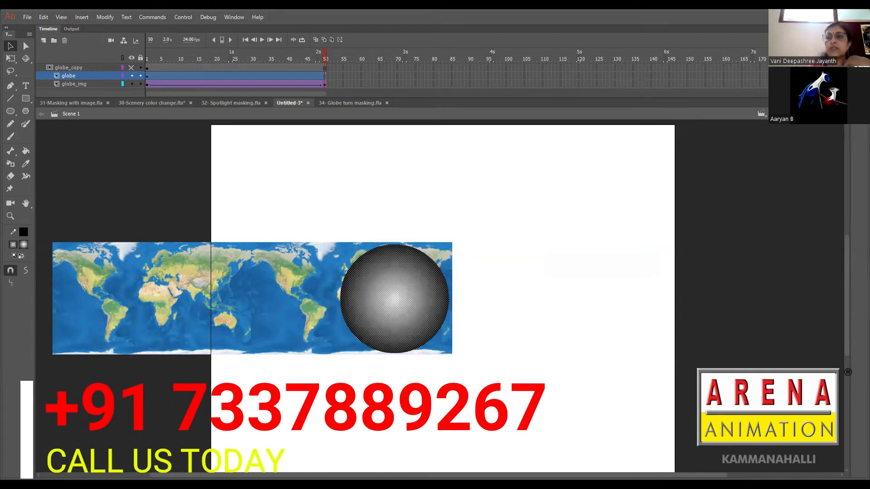
Step: Lower the radial gradient's alpha to about 14% and adjust its dark outer stop
left_click(753, 35)
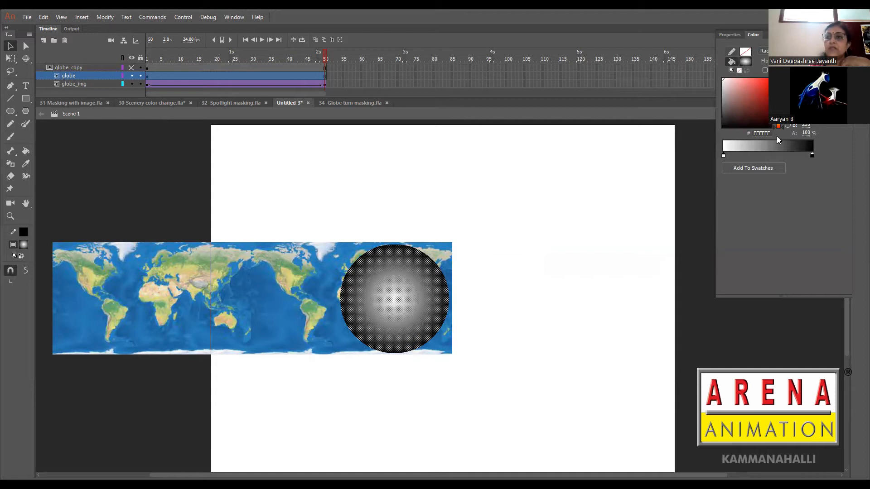
mouse_move(732, 159)
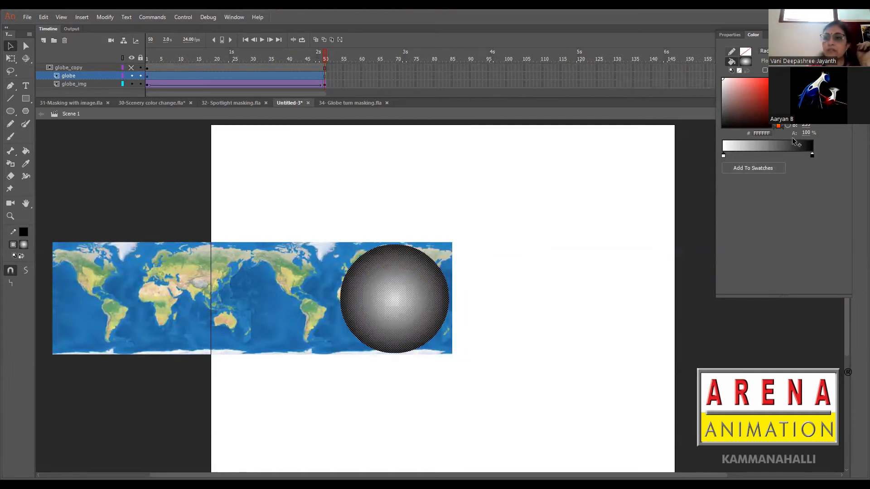
mouse_move(806, 136)
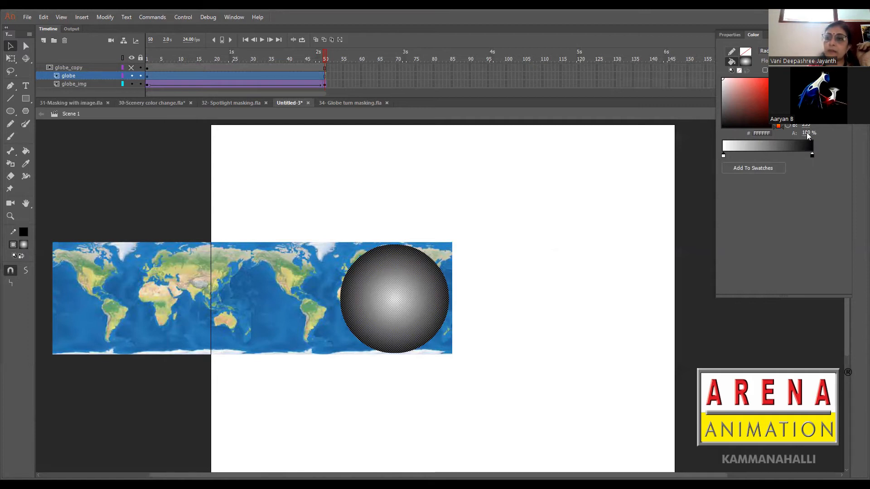
left_click_drag(813, 140, 773, 140)
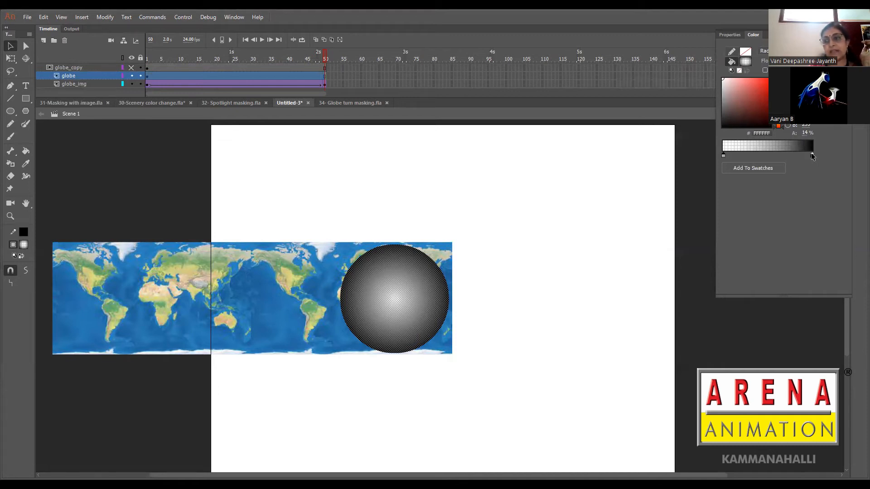
left_click_drag(723, 155, 810, 155)
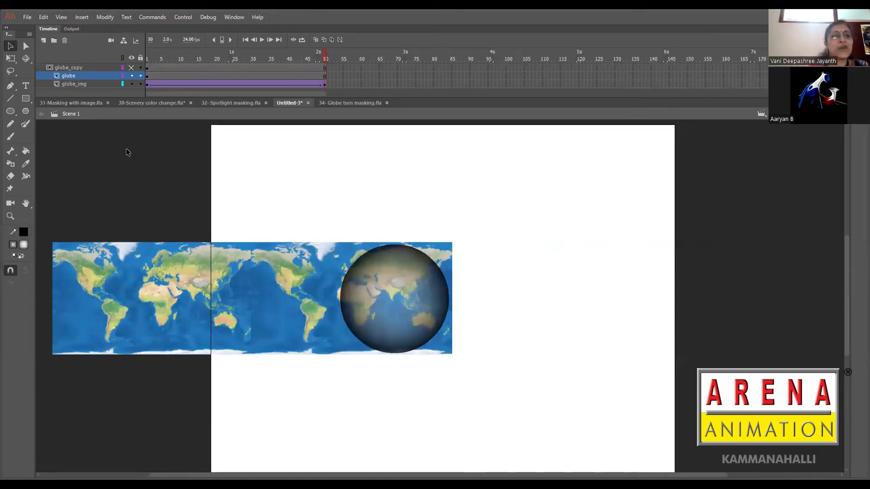
mouse_move(173, 160)
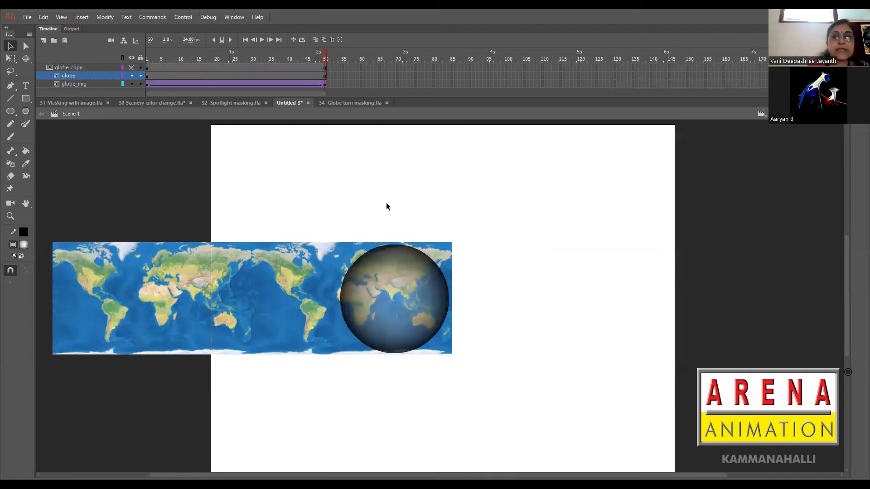
mouse_move(437, 96)
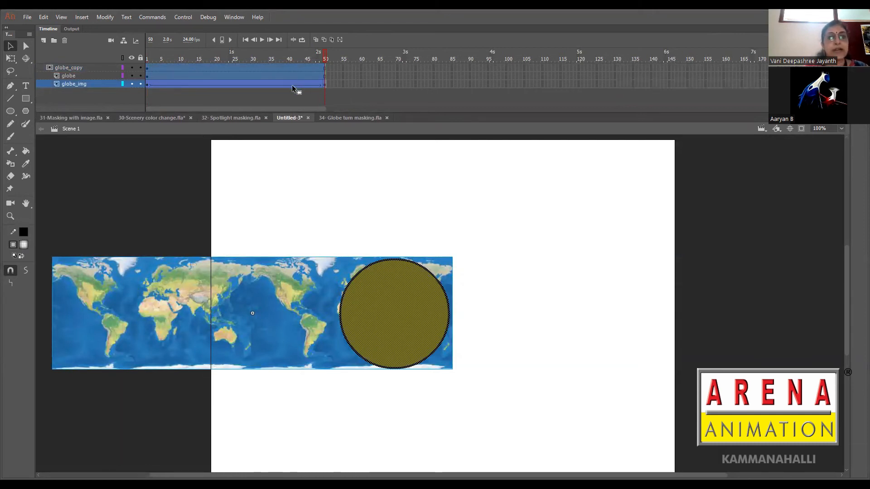
mouse_move(259, 84)
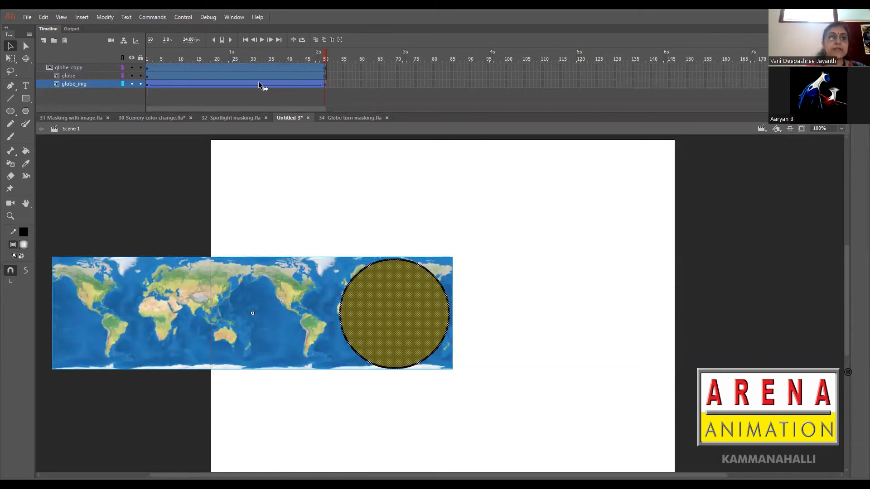
Step: Cut the selected globe animation frames and start a new symbol from Insert
right_click(258, 84)
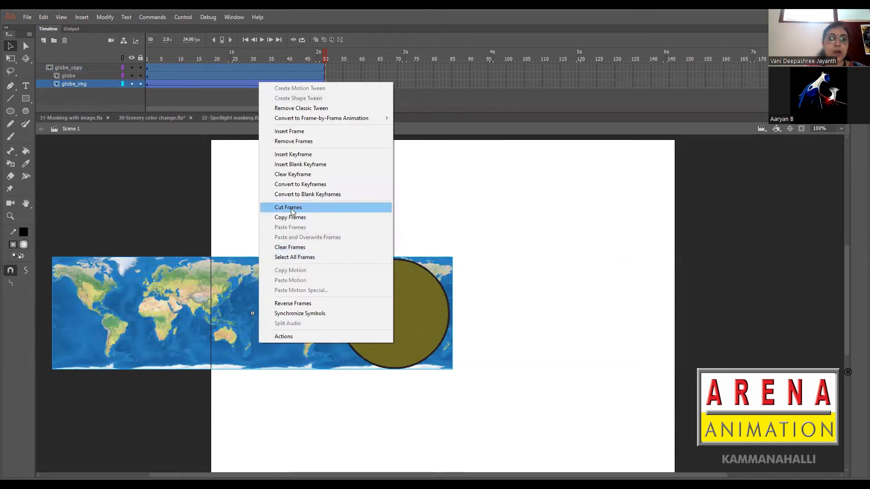
left_click(287, 208)
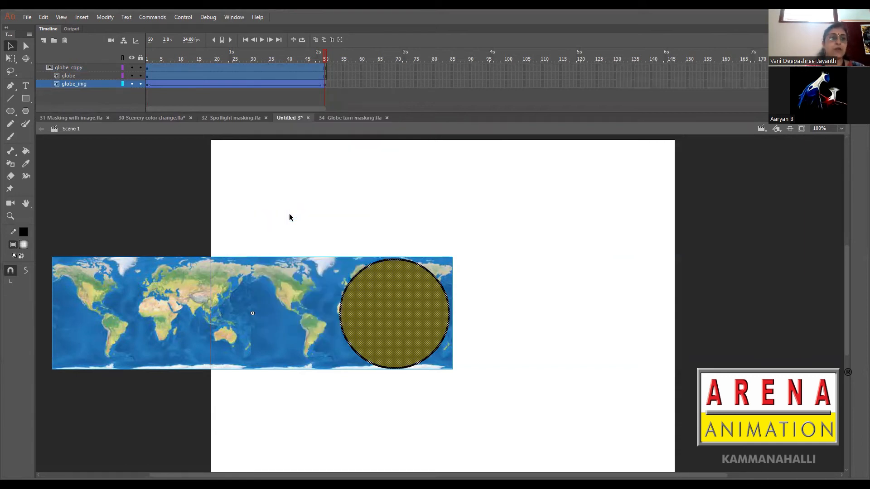
left_click(81, 16)
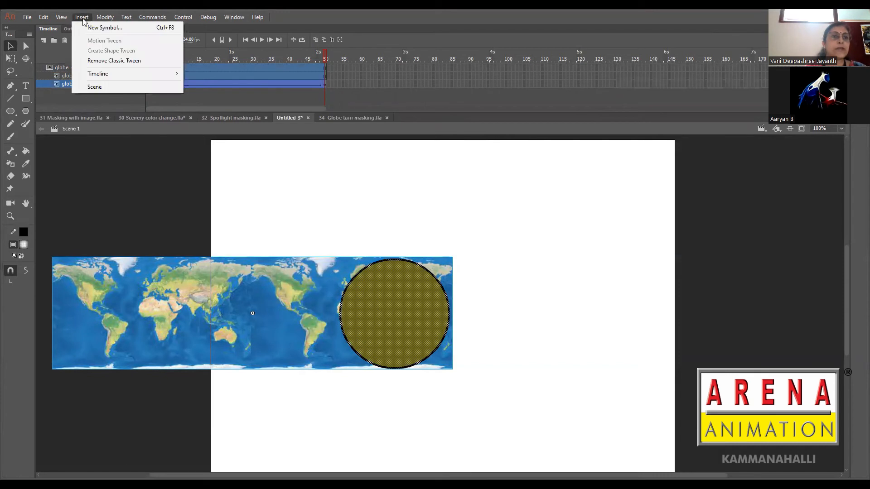
mouse_move(104, 27)
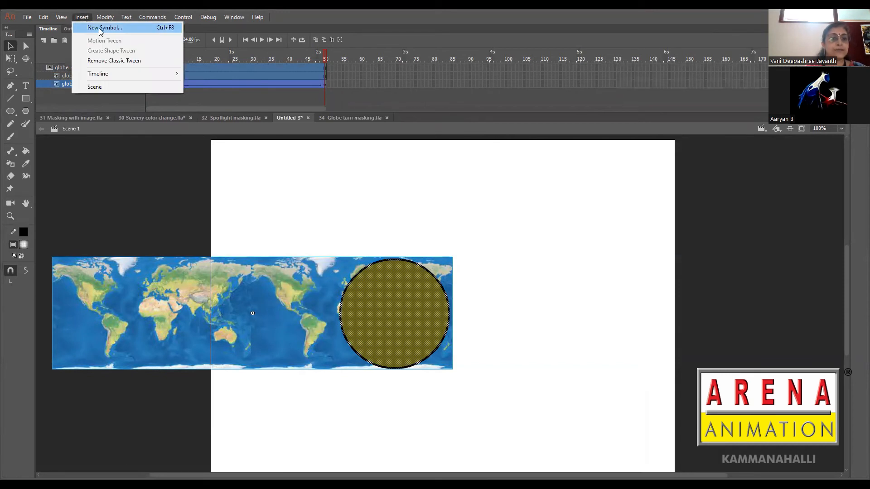
left_click(103, 28)
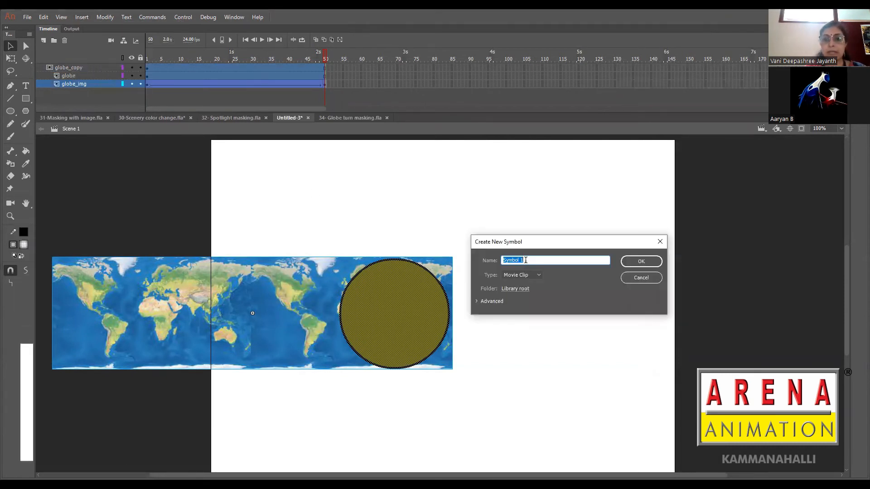
Step: Set the new symbol's Type to Graphic and begin naming it 'globe turn'
left_click(521, 275)
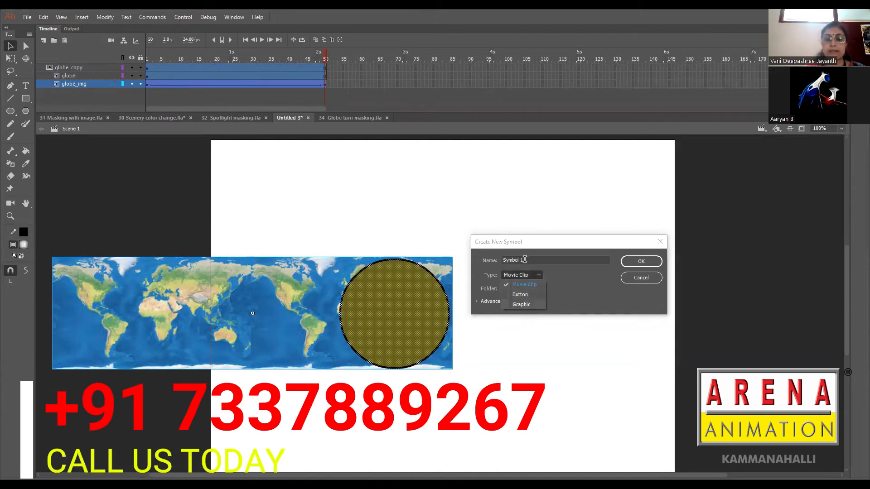
left_click(521, 304)
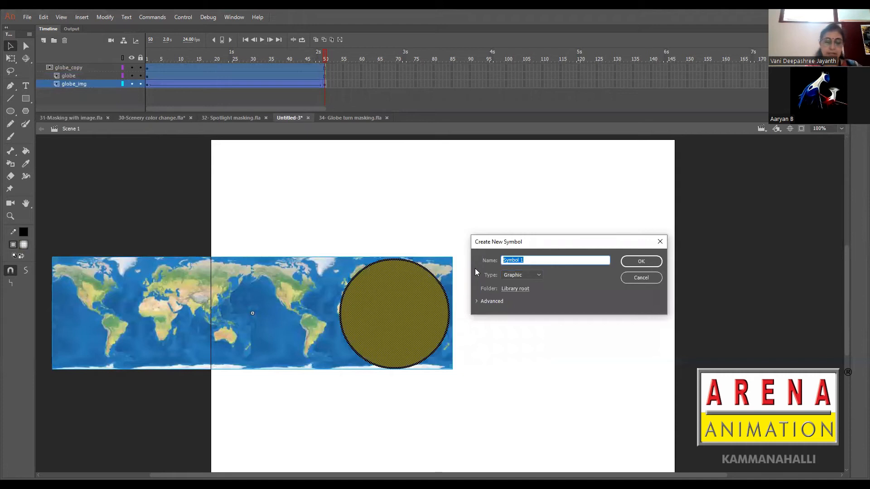
type("globe turn")
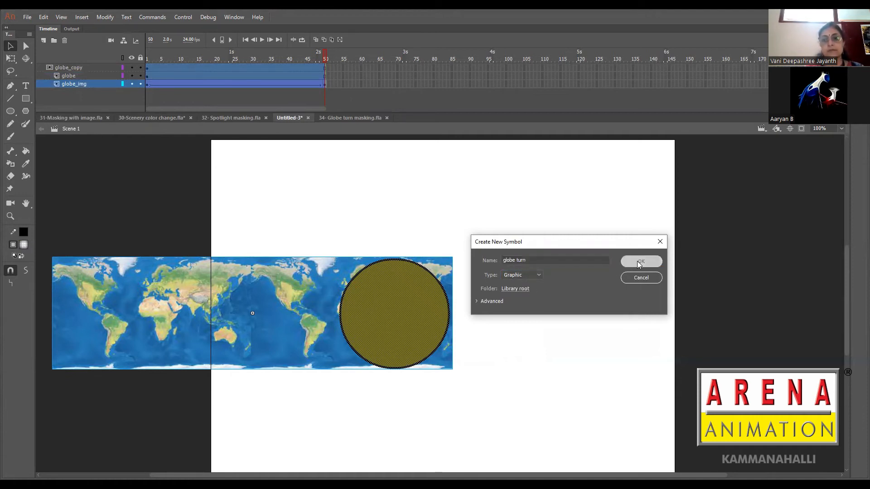
Step: Confirm the globe turn symbol and paste the cut globe masking frames into its frame 1
left_click(641, 262)
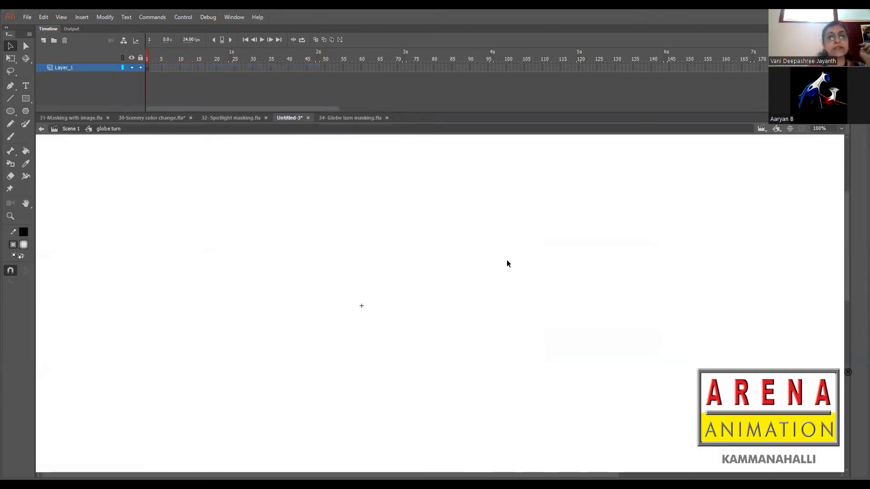
mouse_move(408, 323)
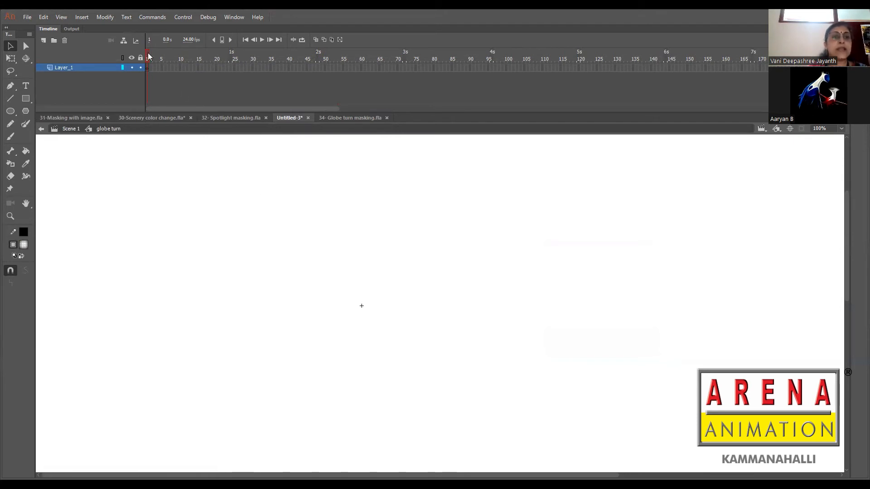
right_click(148, 59)
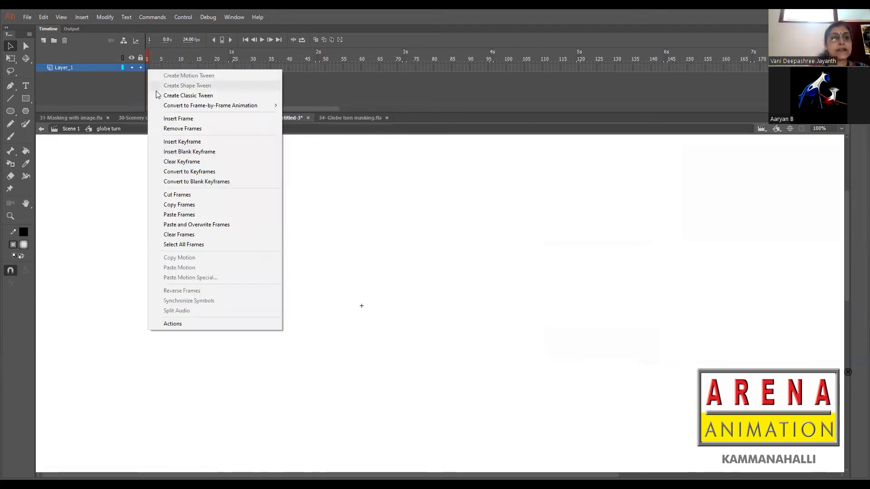
mouse_move(178, 215)
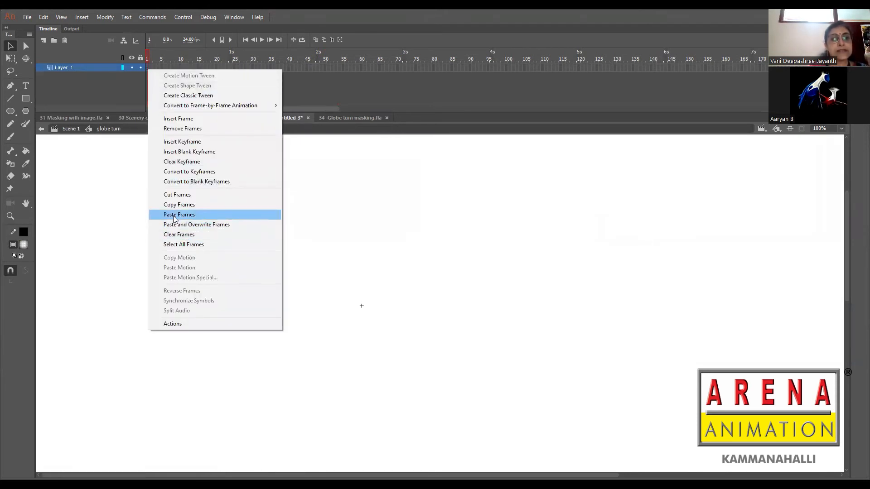
left_click(178, 215)
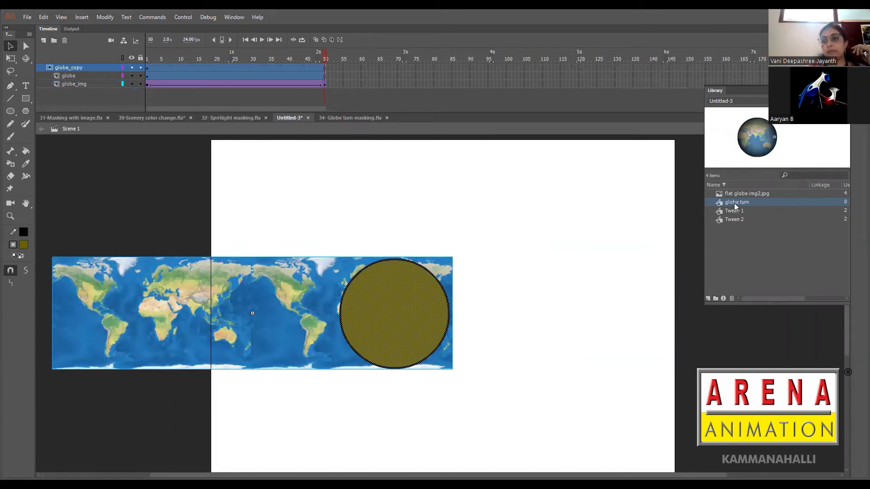
mouse_move(580, 205)
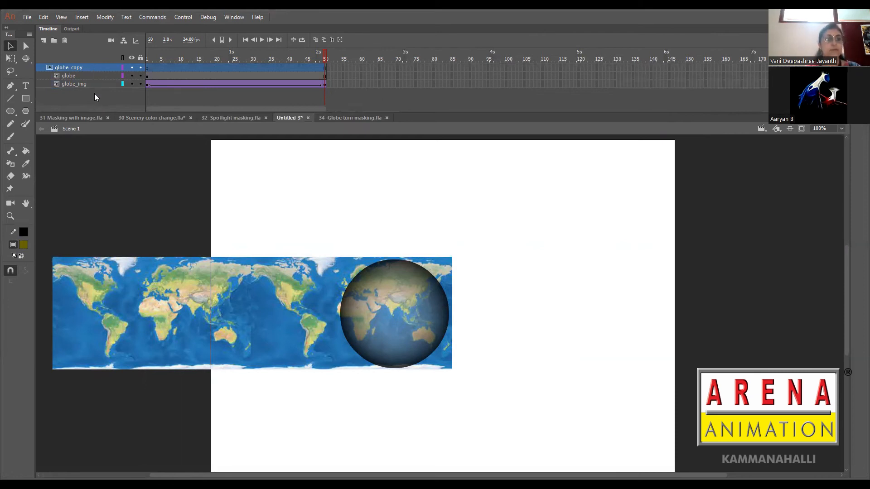
Step: Remove the old masking layers and position the globe turn instance lower on the stage
left_click(73, 84)
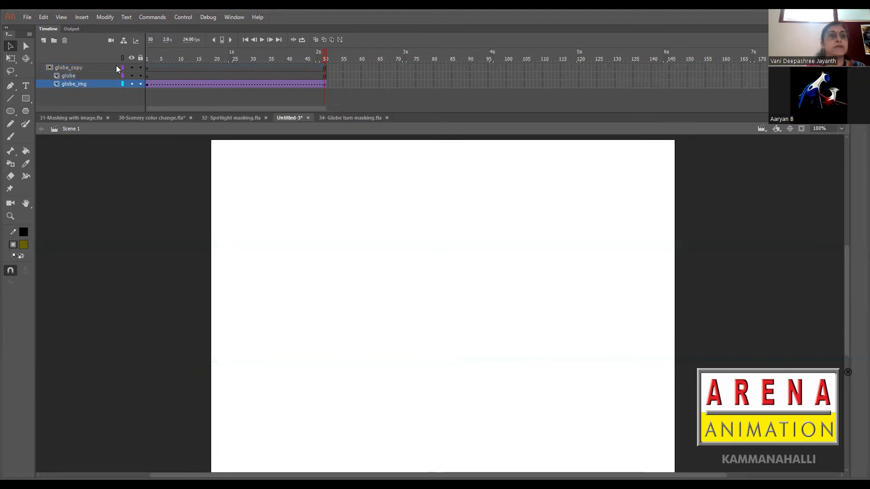
left_click(68, 67)
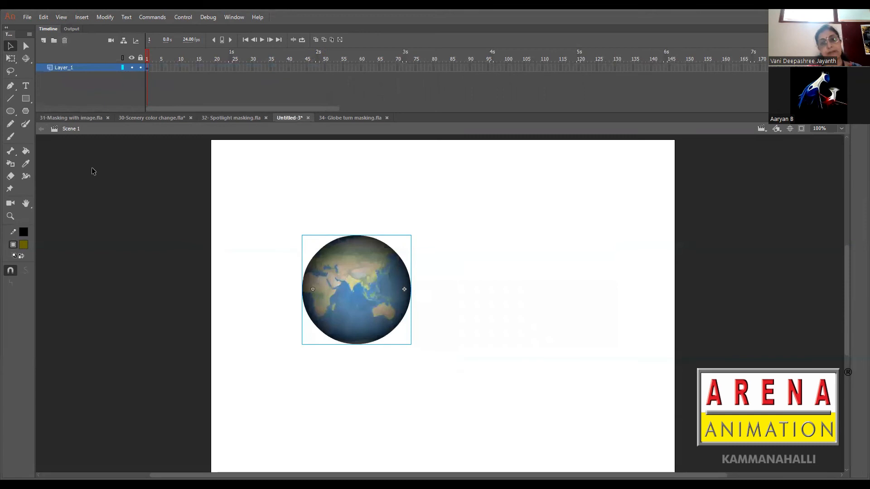
left_click_drag(356, 289, 348, 309)
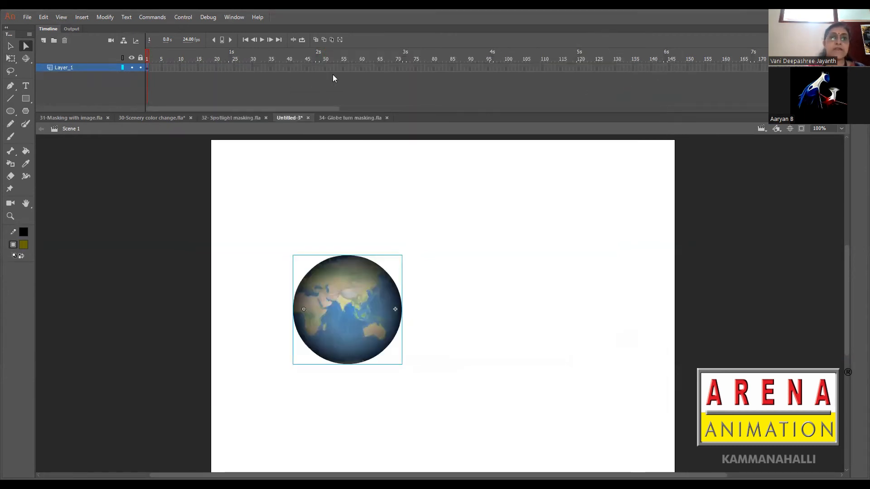
Step: Extend the globe's layer out to frame 50
left_click(325, 68)
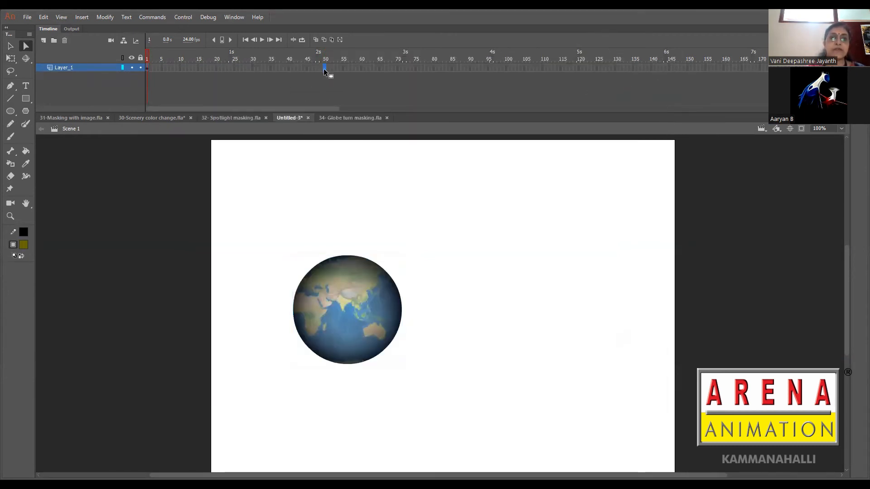
left_click(325, 58)
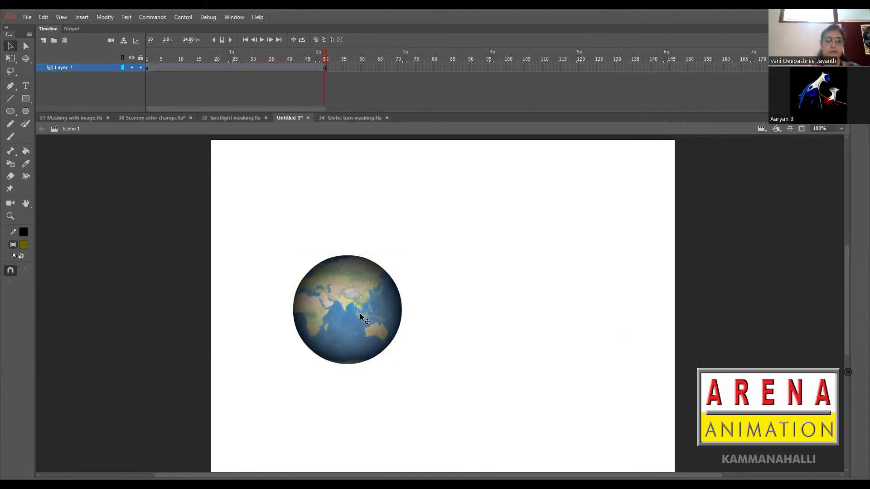
Step: Type a 'Discovery' title, change its font family, try blue and set it white
double_click(347, 309)
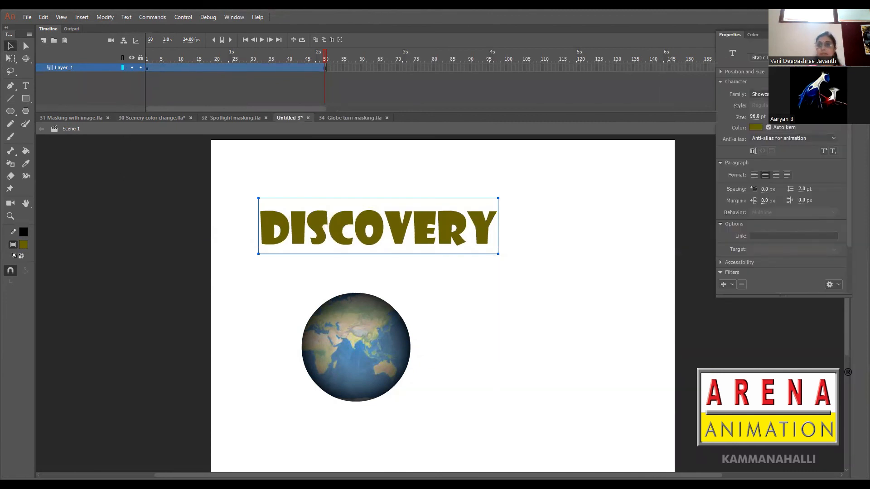
left_click(760, 94)
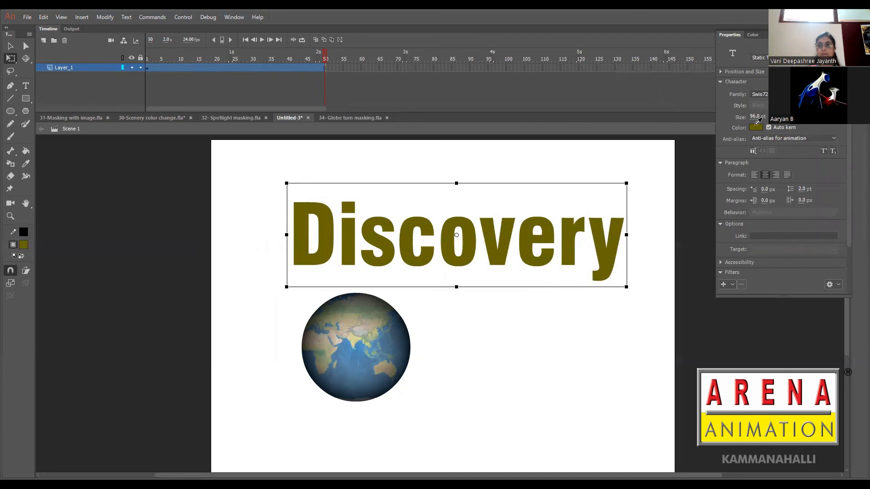
left_click(756, 127)
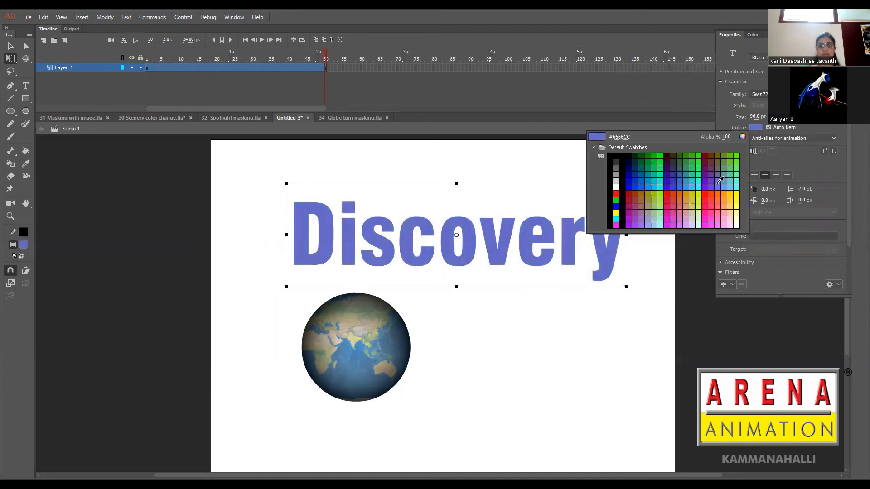
left_click(654, 185)
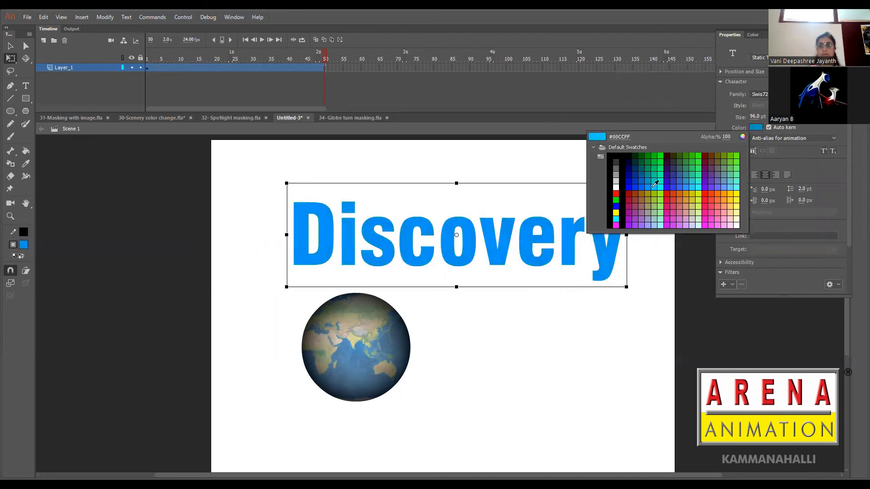
left_click(617, 179)
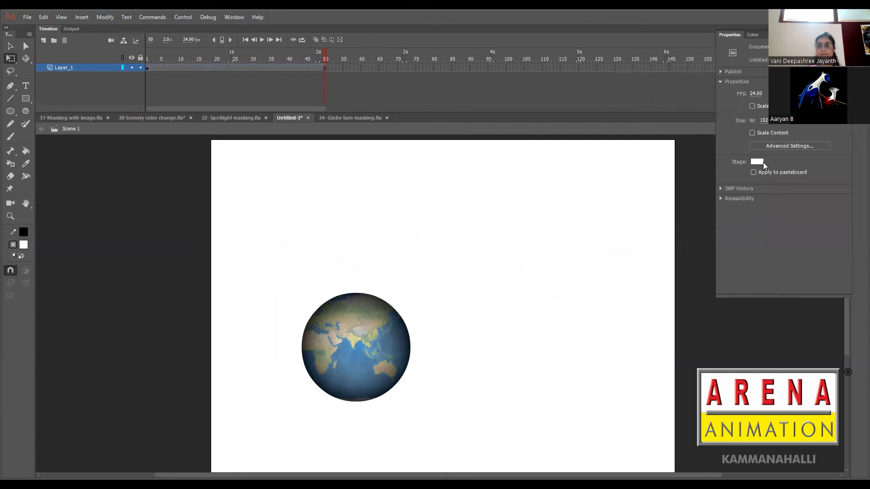
Step: Set the stage background to orange and select the globe for scaling down
left_click(757, 162)
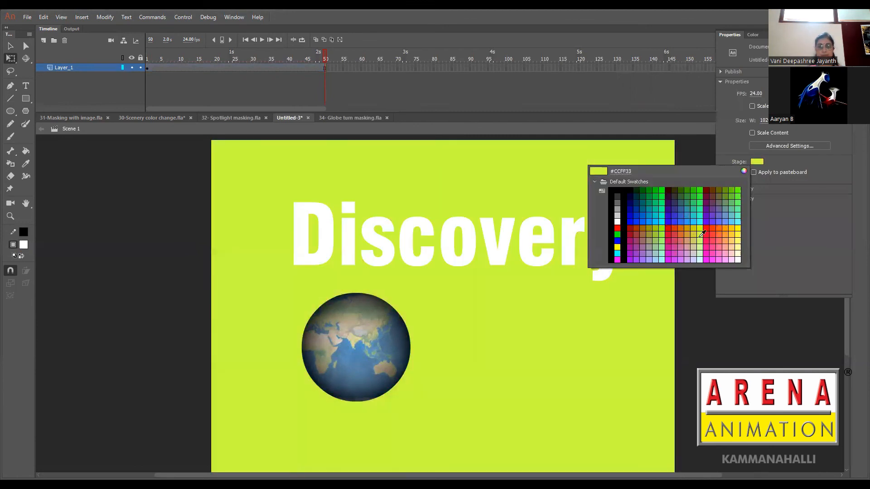
left_click(723, 229)
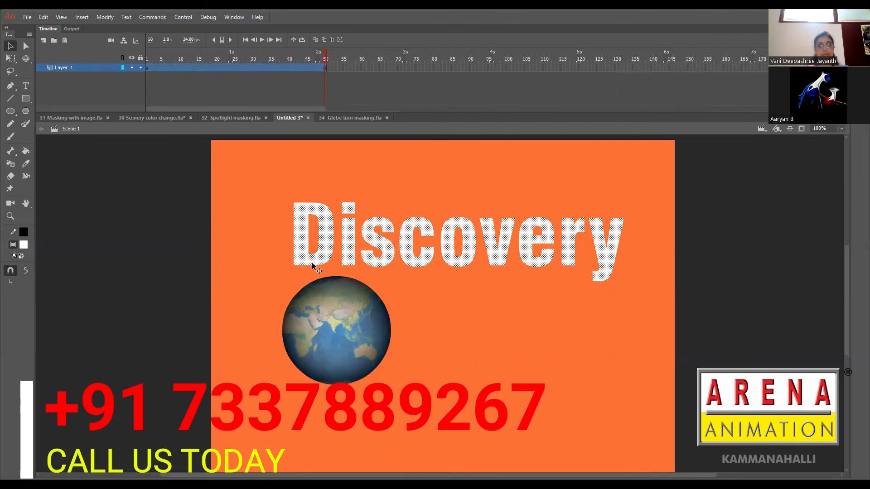
left_click(336, 331)
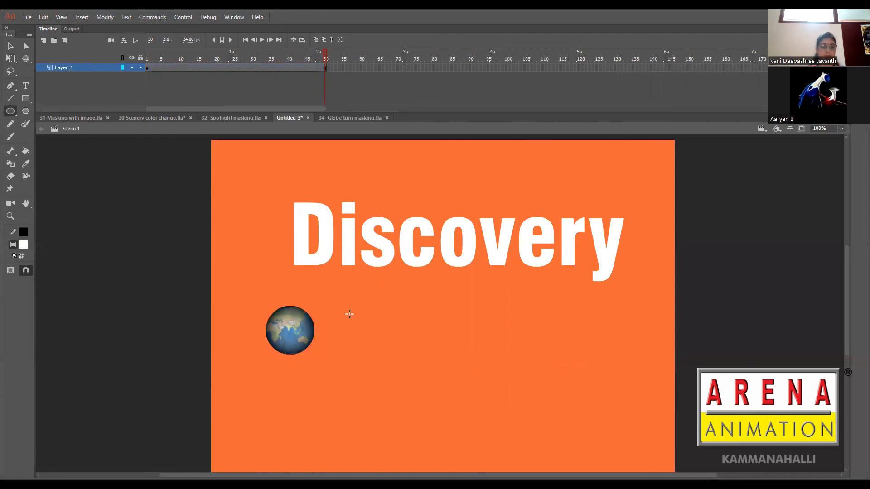
Step: Draw a white circle and move it onto the D of the Discovery title
left_click_drag(350, 313, 401, 360)
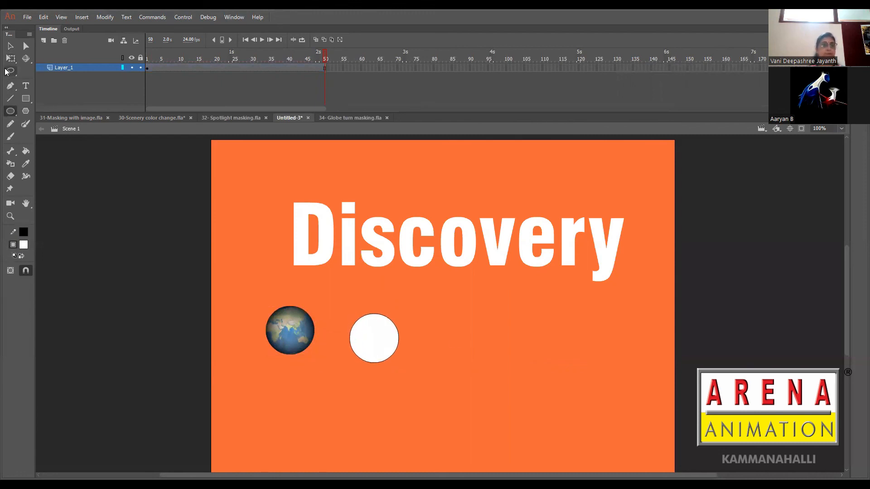
left_click(373, 339)
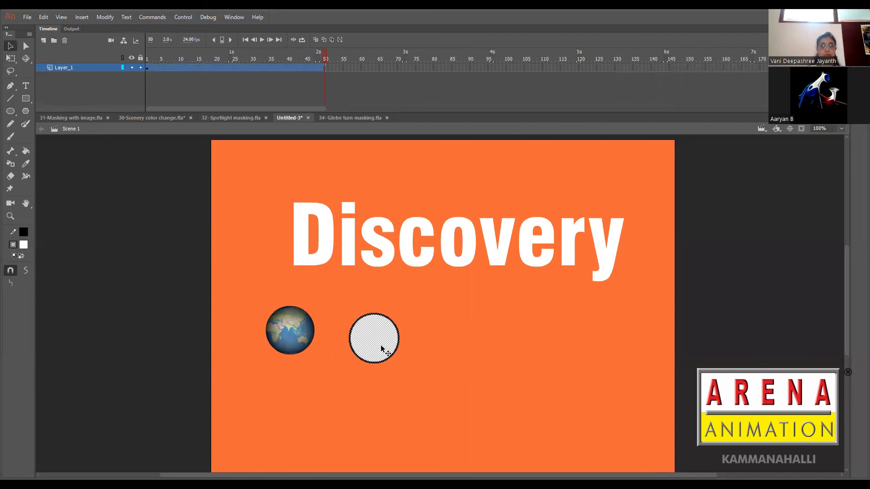
left_click_drag(373, 339, 285, 243)
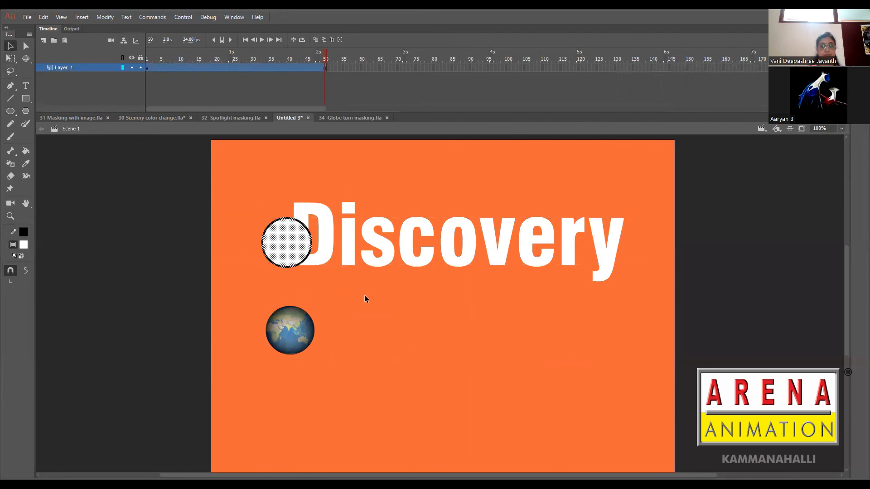
mouse_move(294, 251)
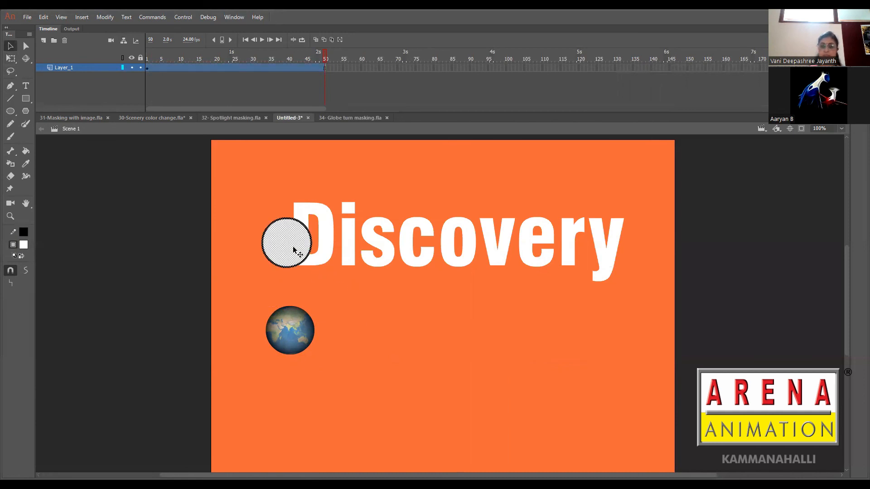